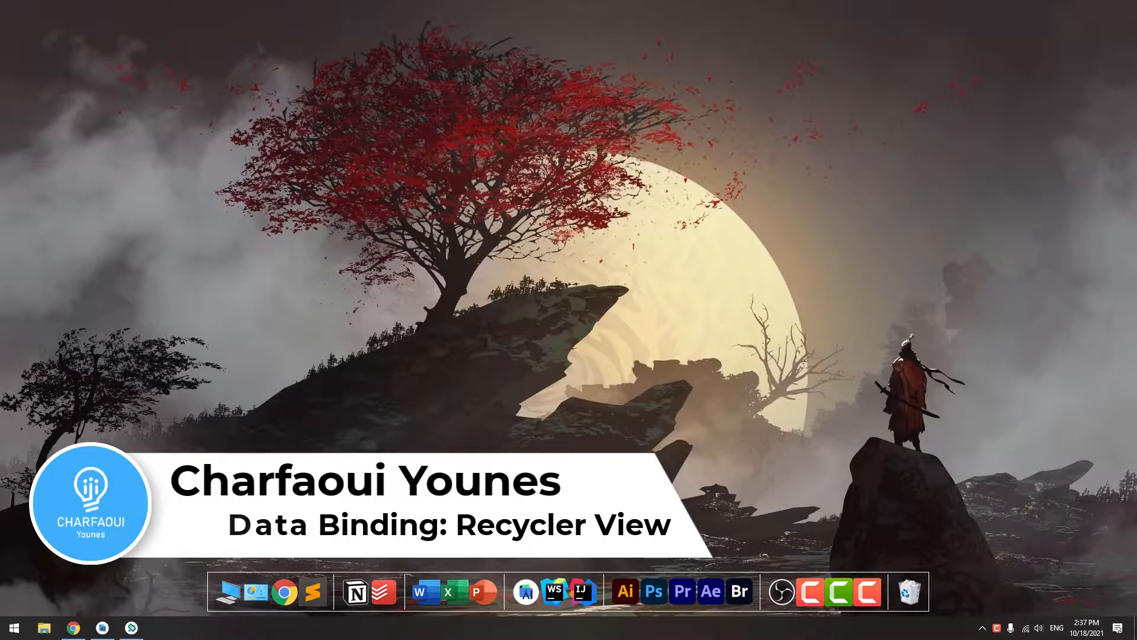
- Bring up Android Studio beside the emulator and scroll through the app's listed persons
left_click(131, 627)
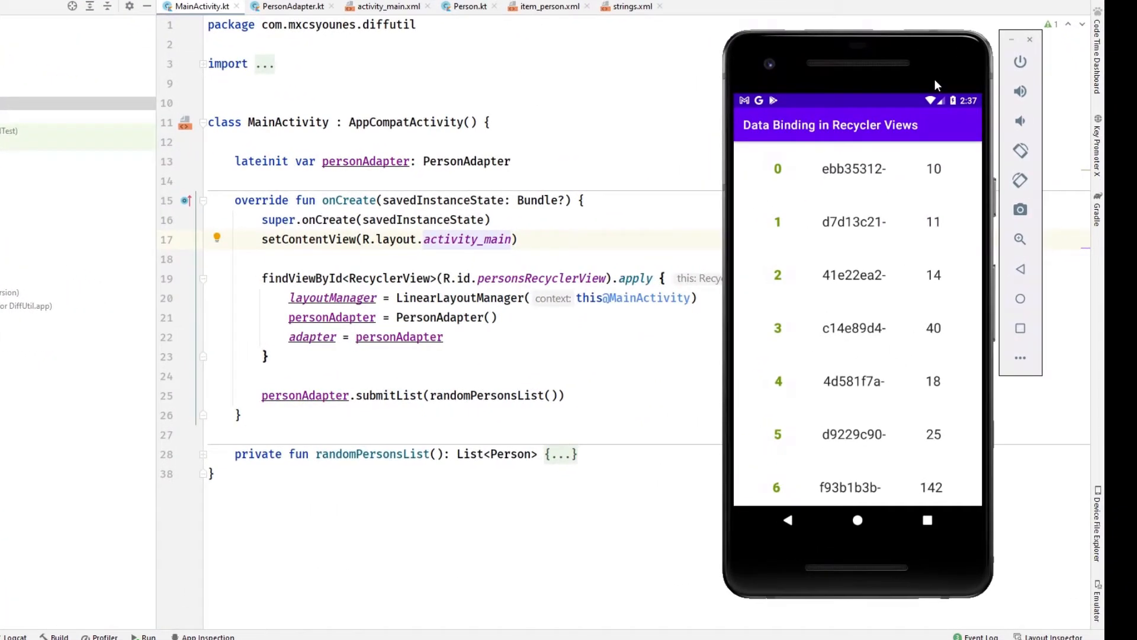
mouse_move(837, 276)
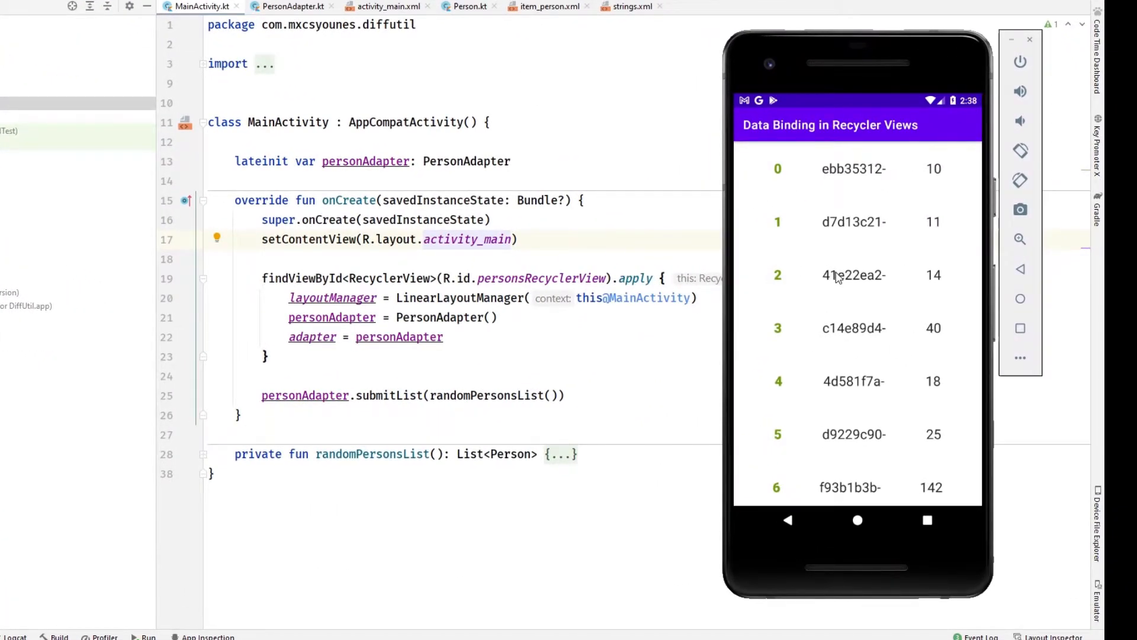
scroll("down", 3)
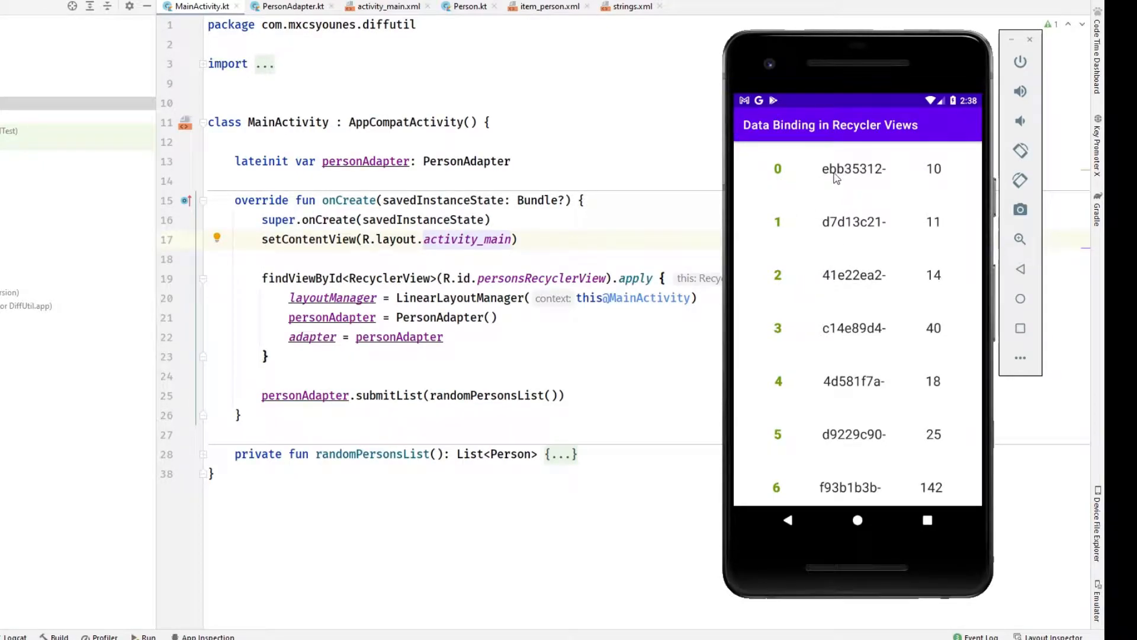
mouse_move(935, 191)
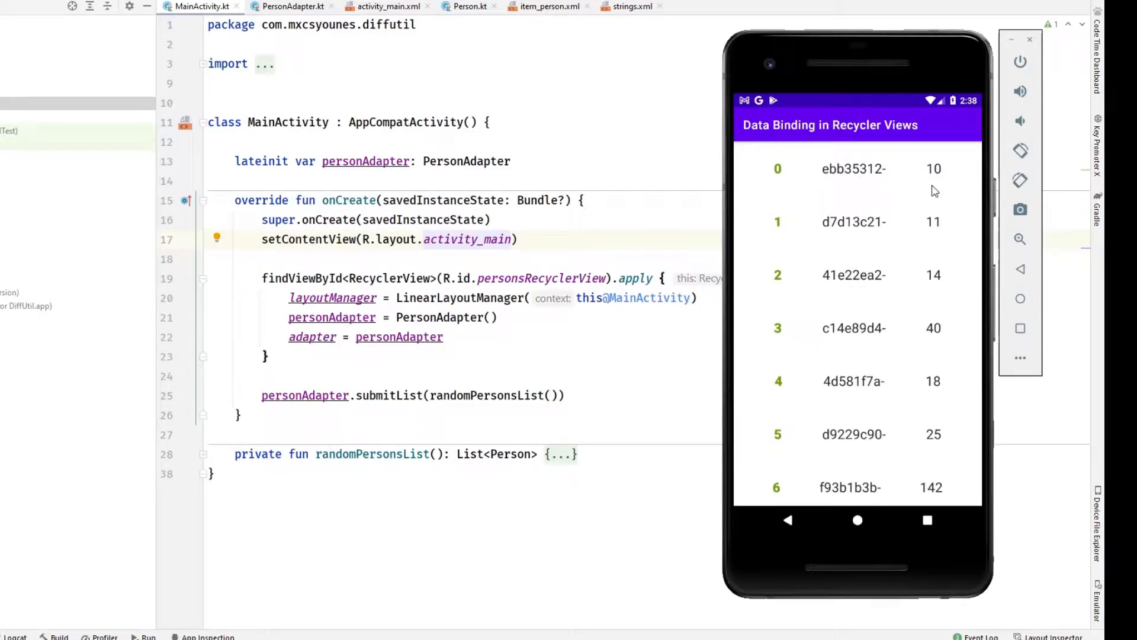
mouse_move(931, 231)
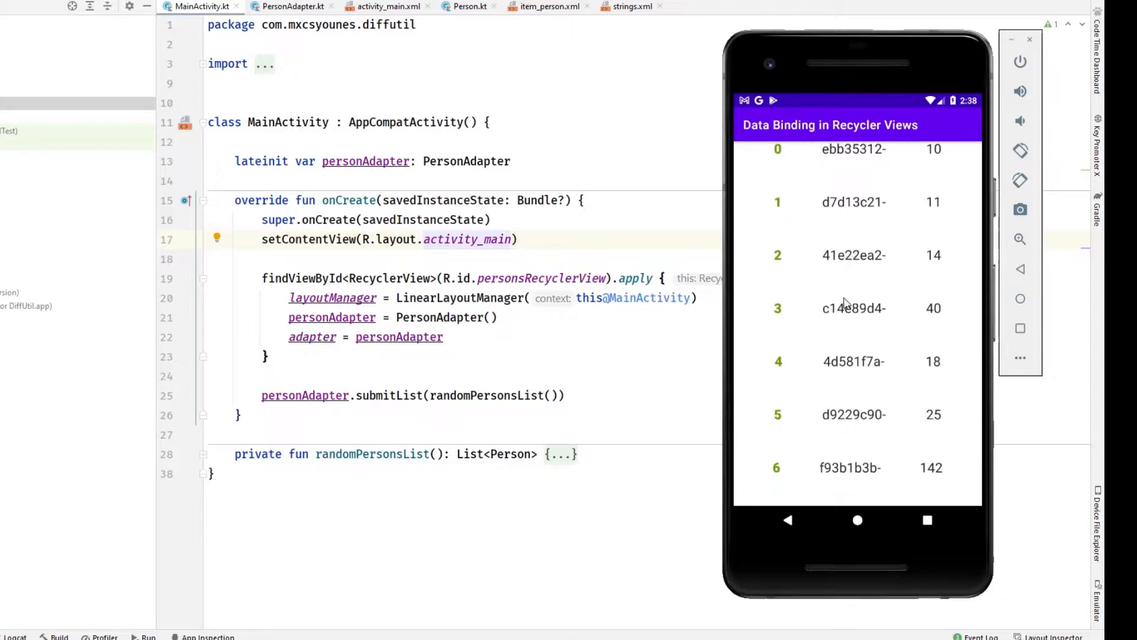
scroll("down", 3)
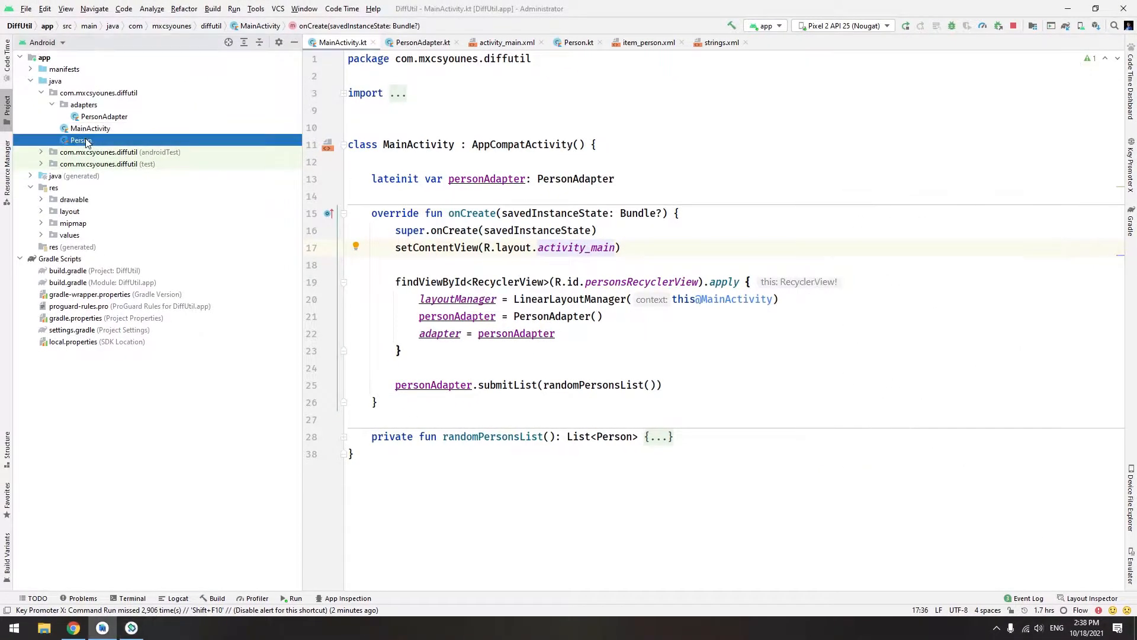
- Review PersonAdapter's findViewById bind code, then add id 'kotlin-kapt' to the app build.gradle plugins
double_click(69, 140)
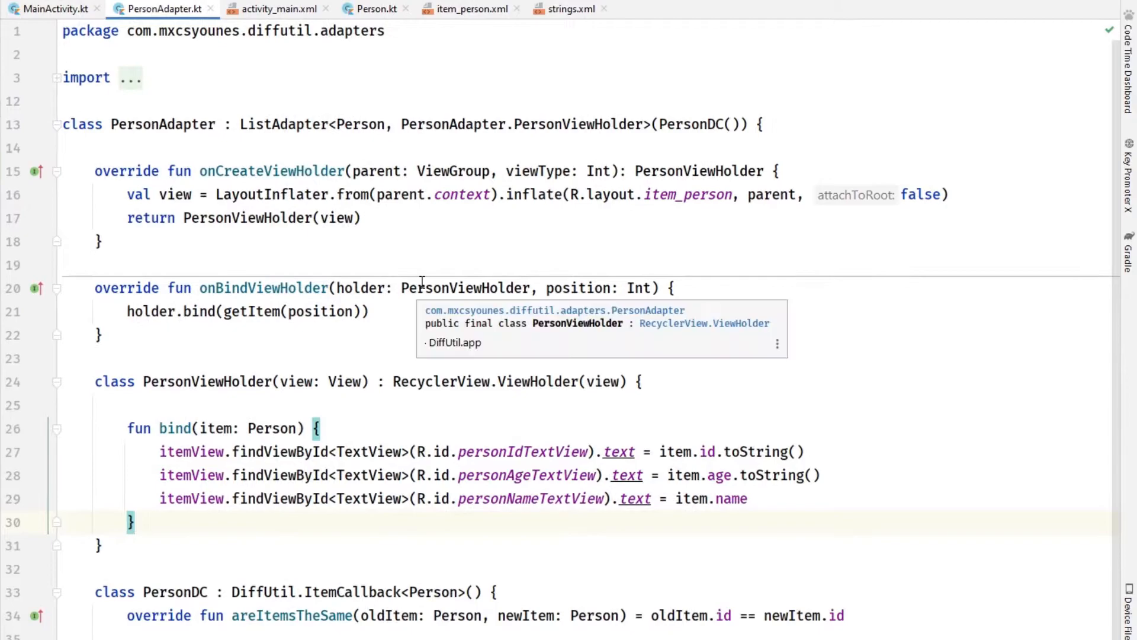
mouse_move(338, 498)
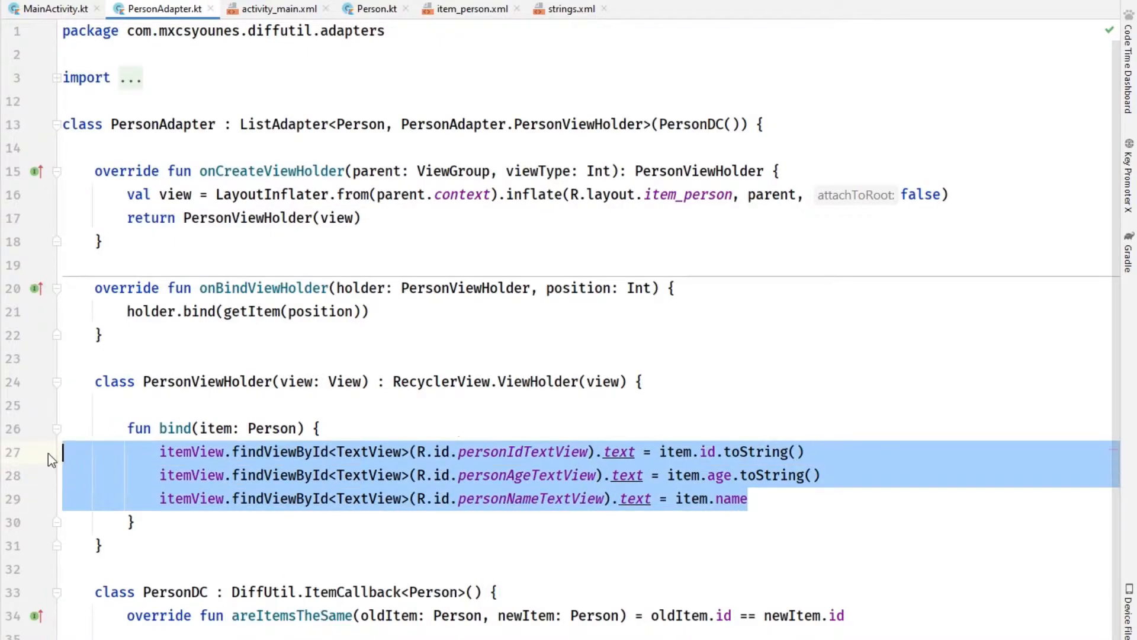
left_click(620, 452)
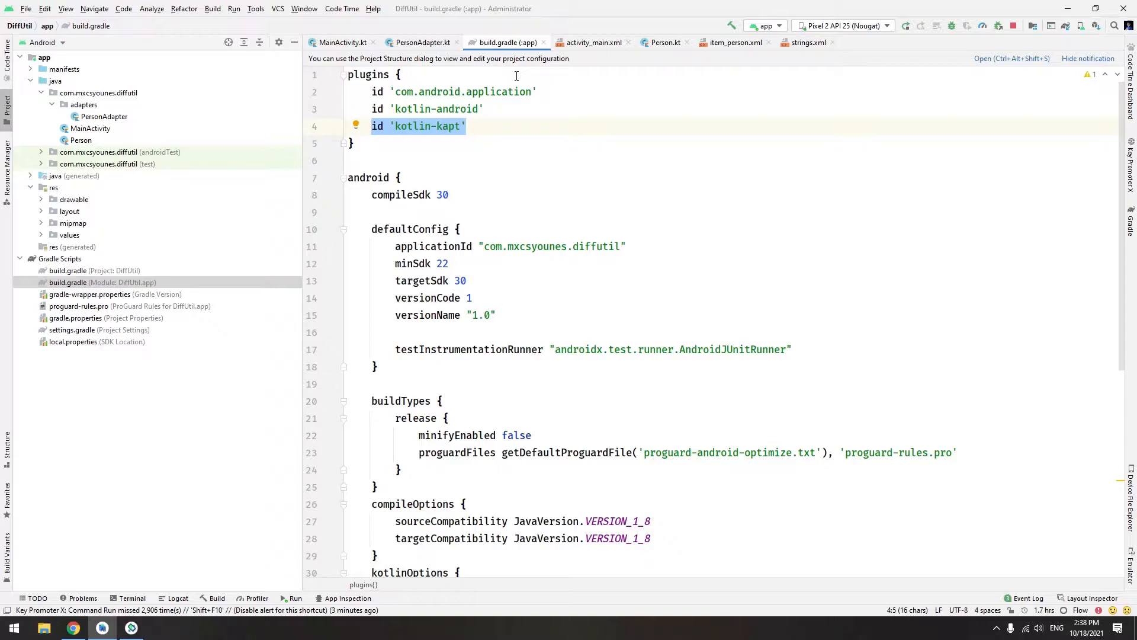
- Return to PersonAdapter.kt and place the caret on the item_person inflate line
left_click(419, 42)
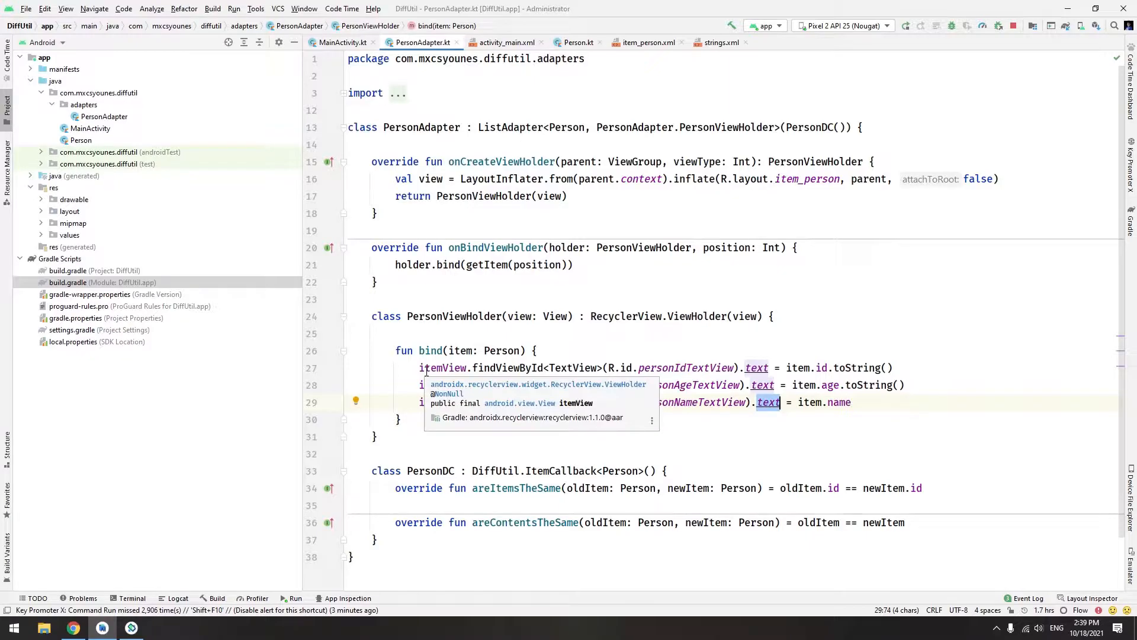
left_click(436, 291)
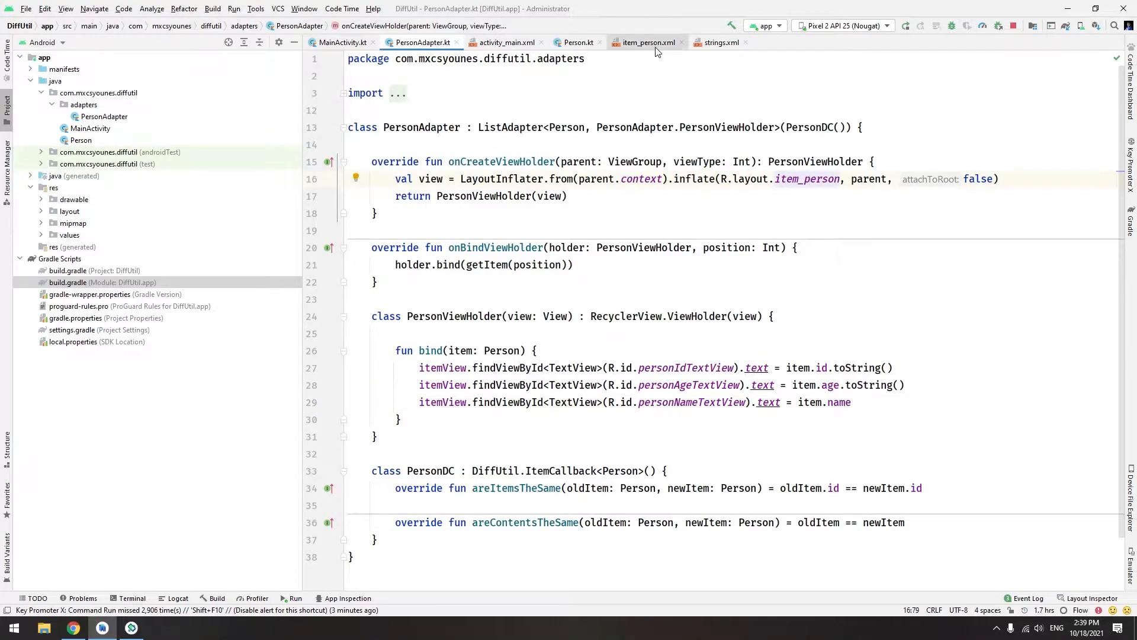
- Open item_person.xml and look over its id, name and age TextViews
left_click(651, 43)
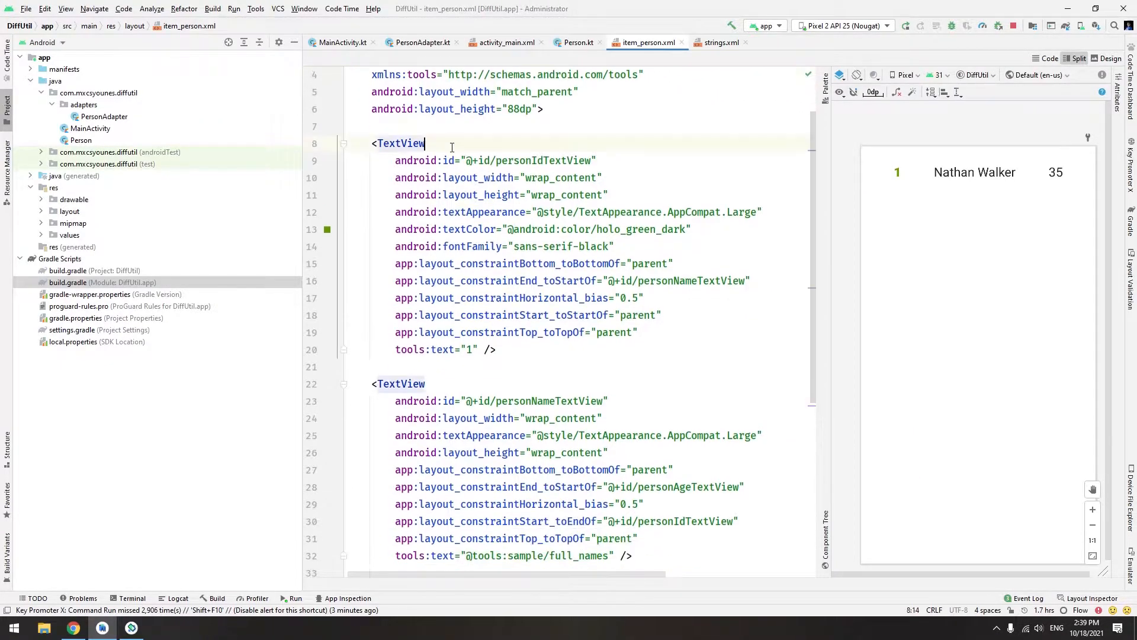
left_click(550, 161)
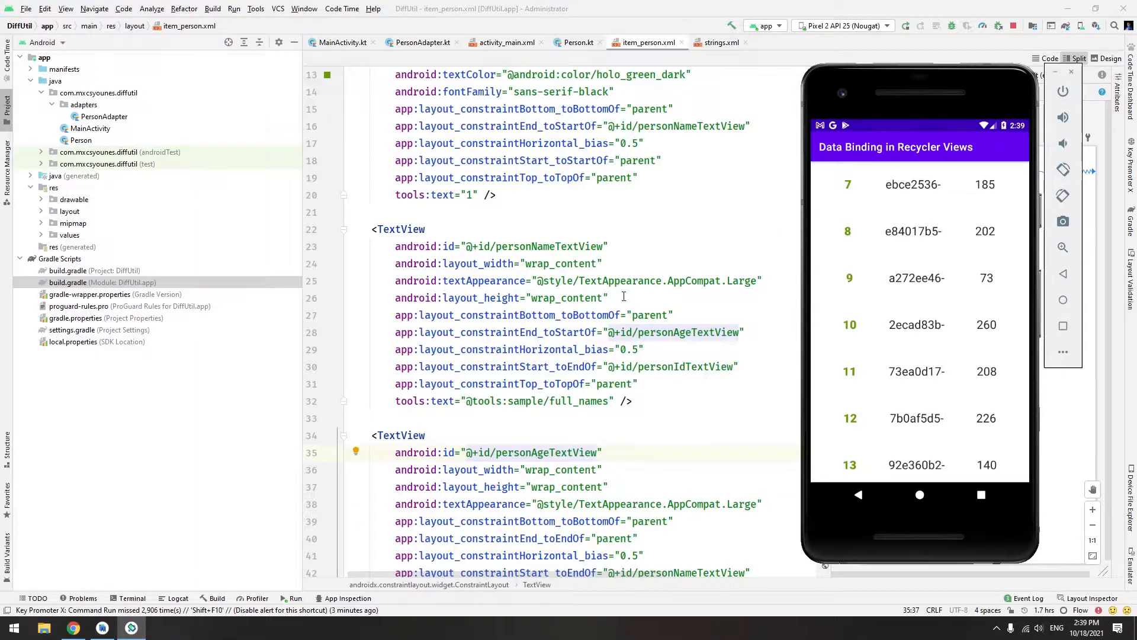
scroll("down", 3)
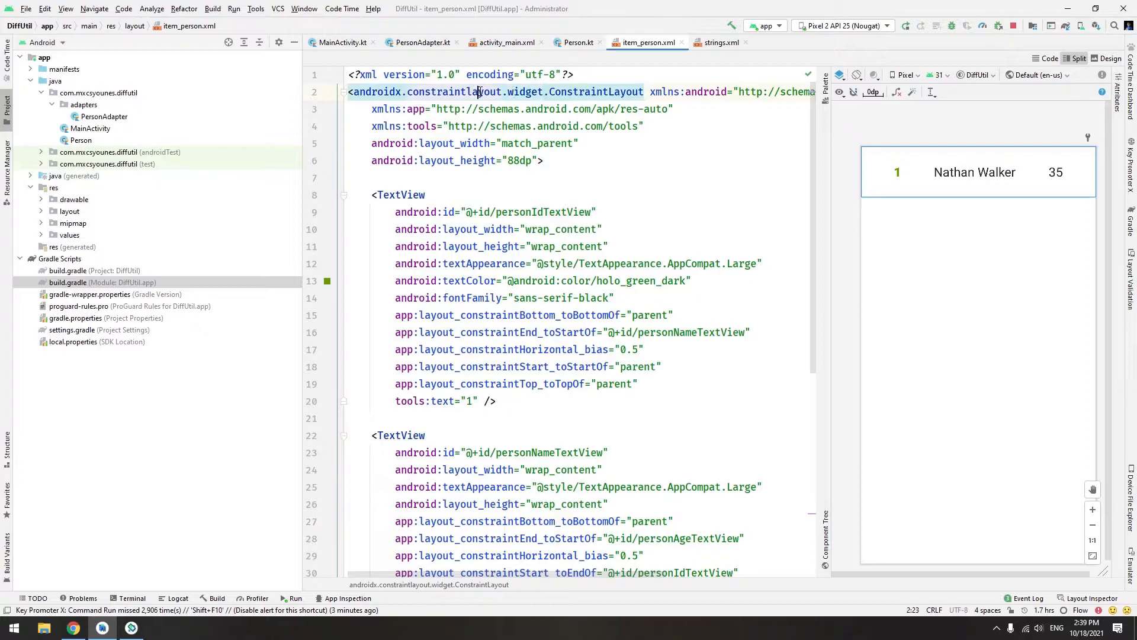
- Convert item_person.xml with Alt+Enter 'Convert to data binding layout', then return to PersonAdapter
key("Alt+Enter")
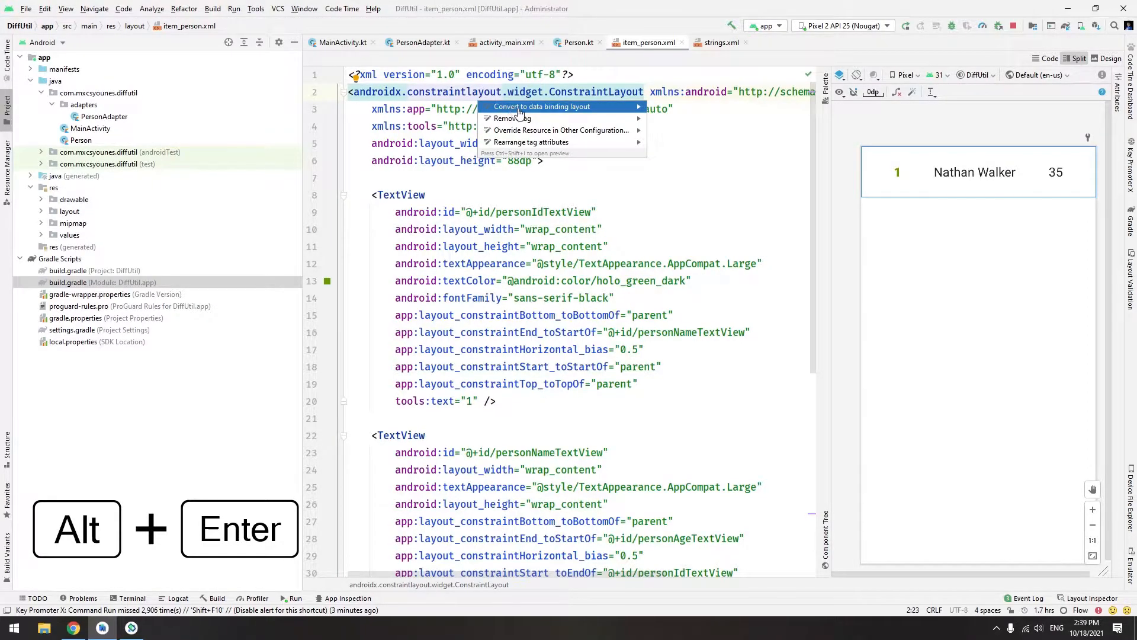
left_click(541, 106)
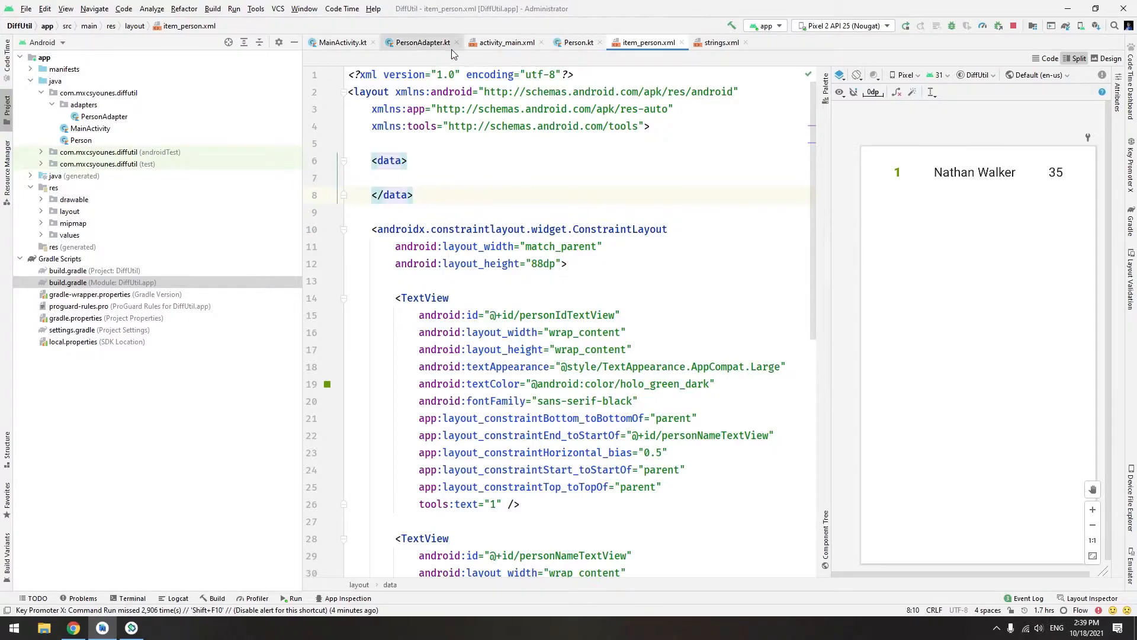
left_click(419, 42)
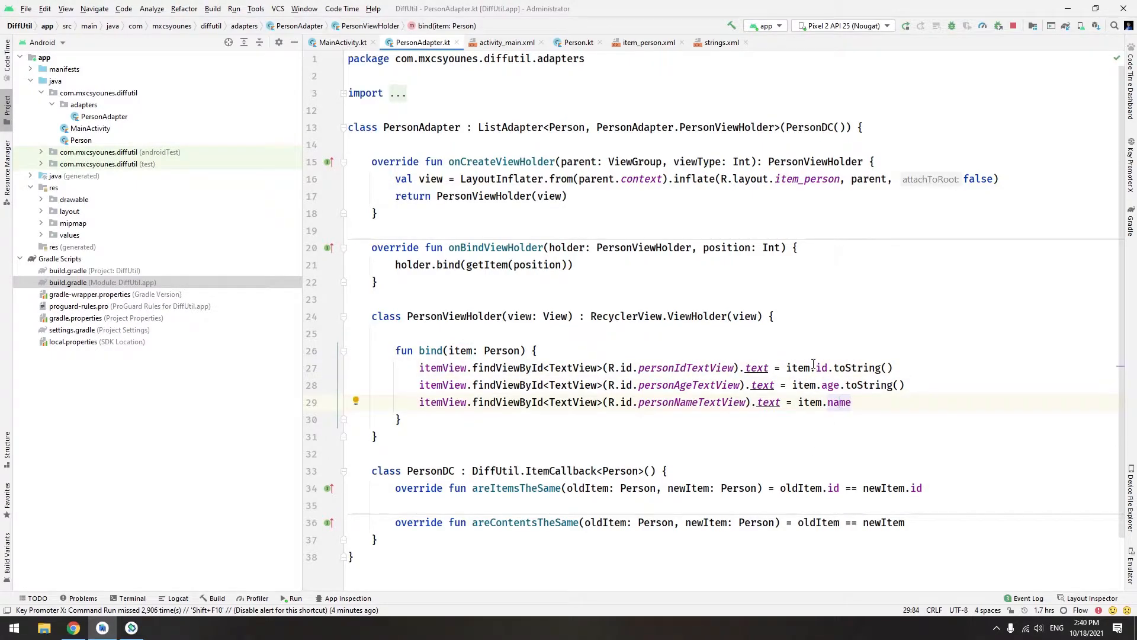
- Add a <variable> named person of type com.mxcsyounes.diffutil.Person inside item_person's <data>
left_click(646, 42)
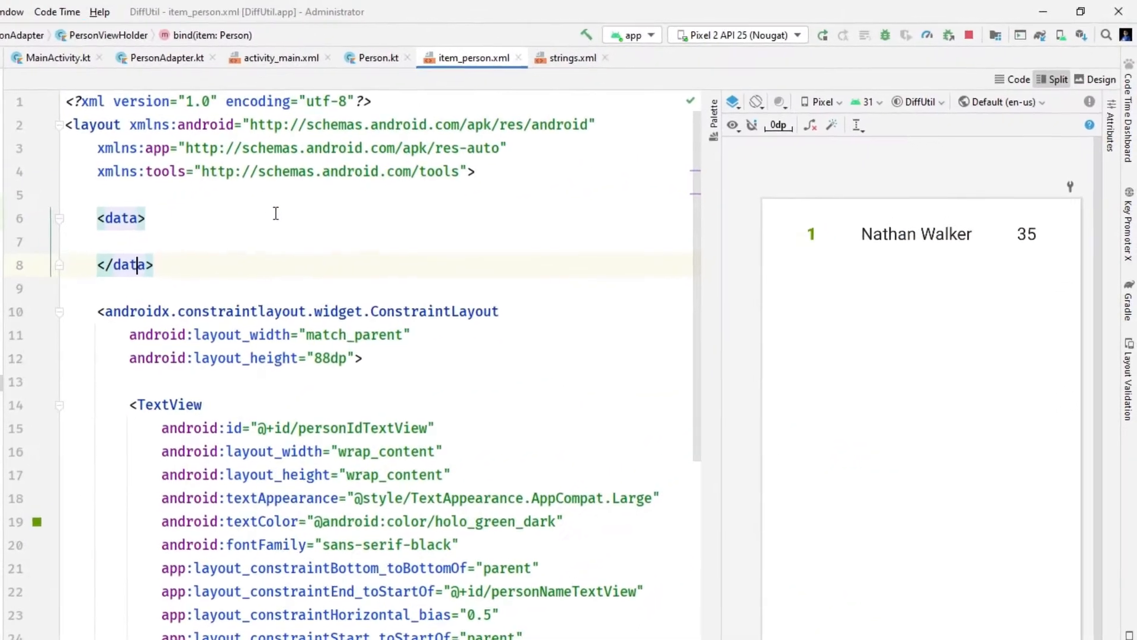
type("<")
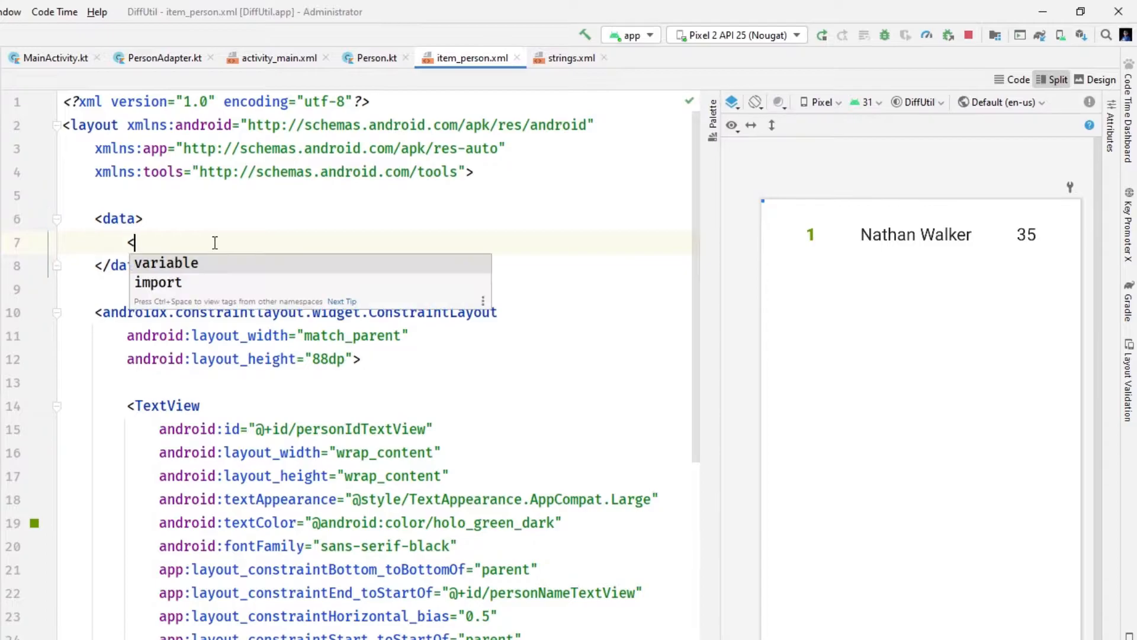
left_click(166, 263)
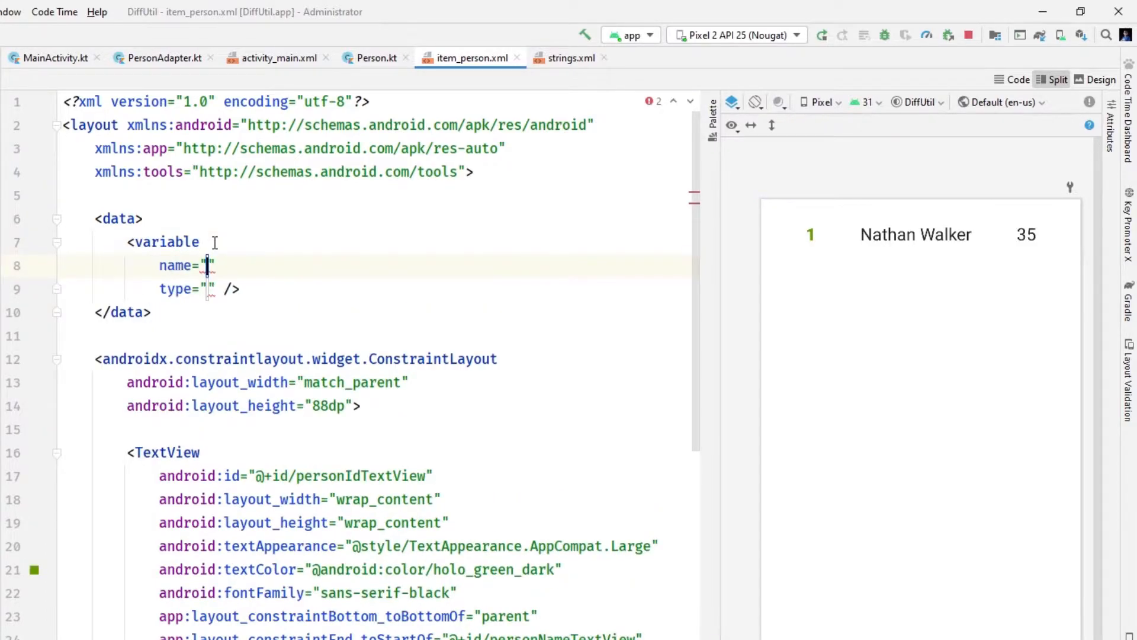
type("person")
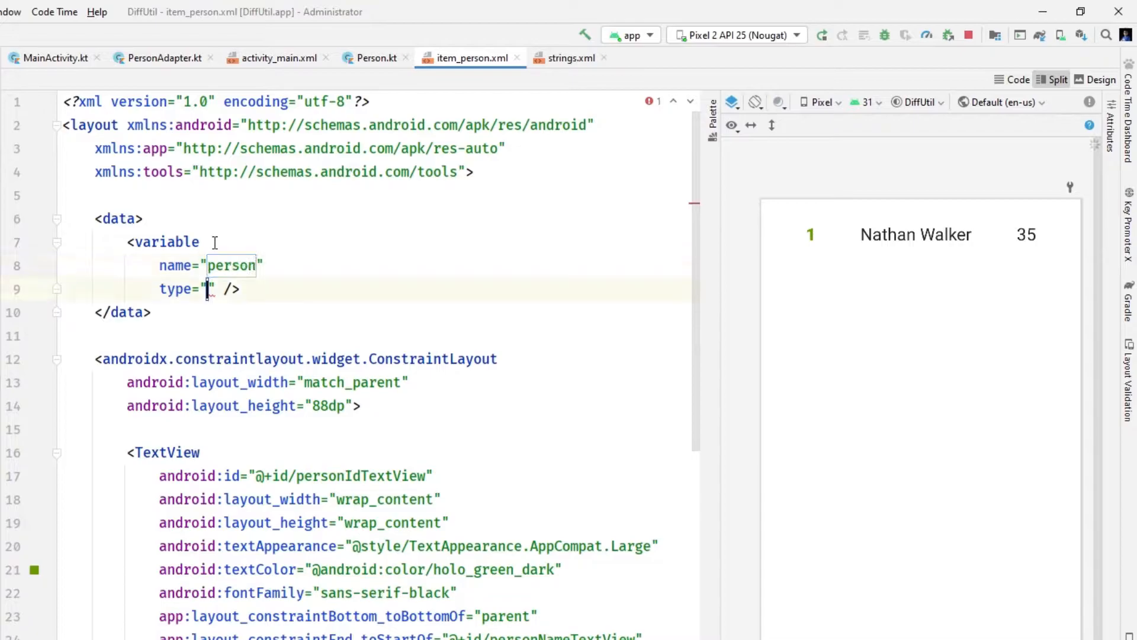
type("Person")
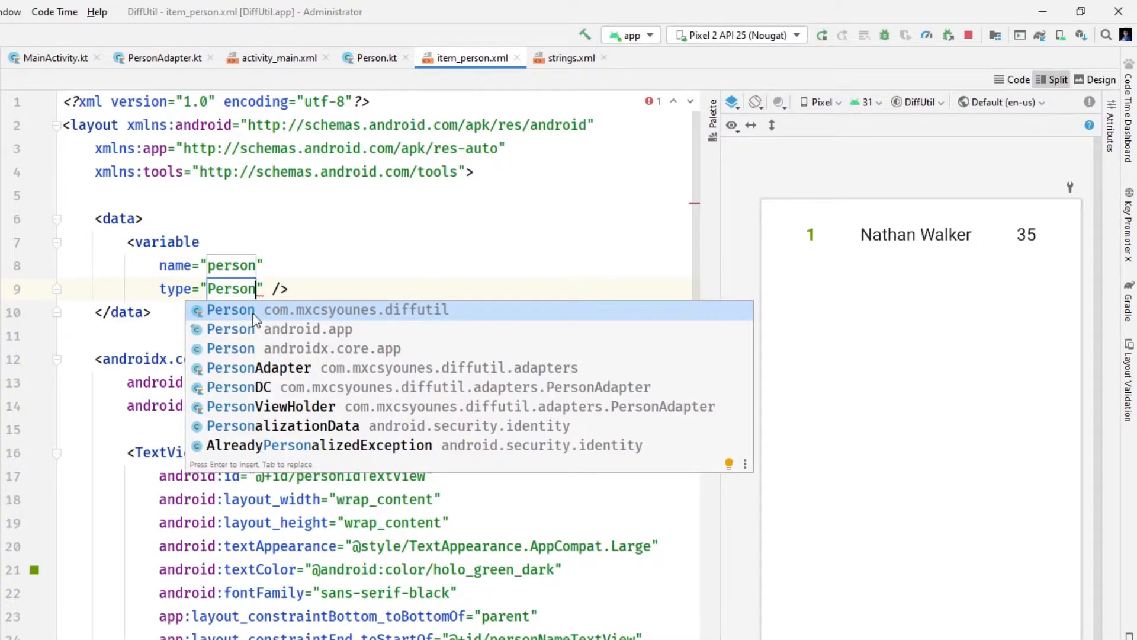
left_click(231, 310)
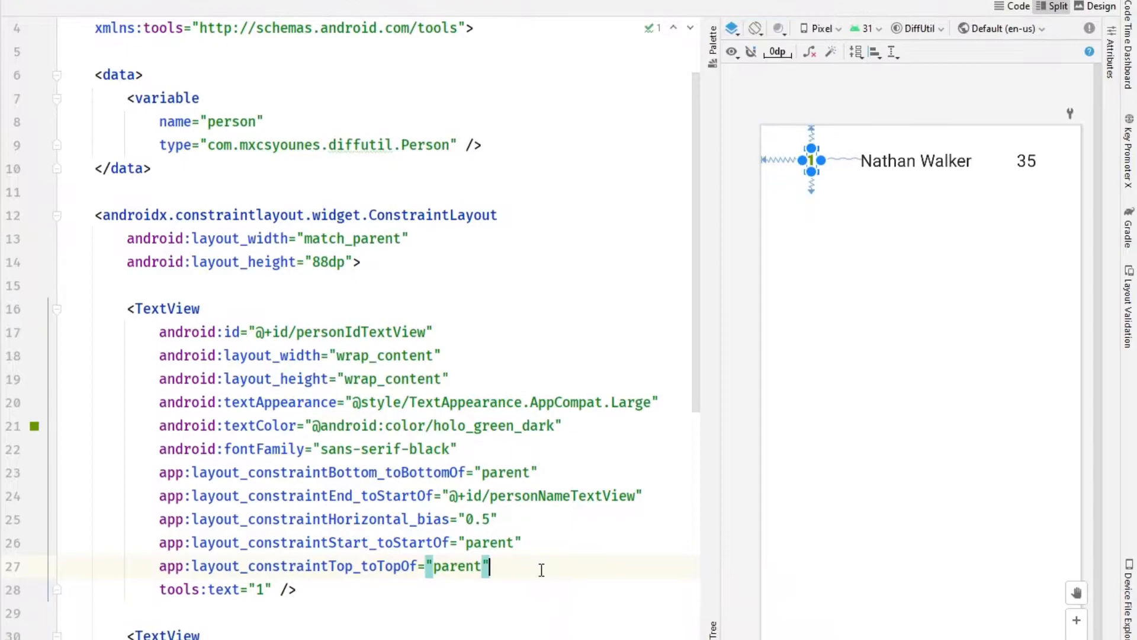
- Set the id and age TextViews' android:text to @{String.valueOf(person.id)} and @{String.valueOf(person.age)}
type("android:text=\"")
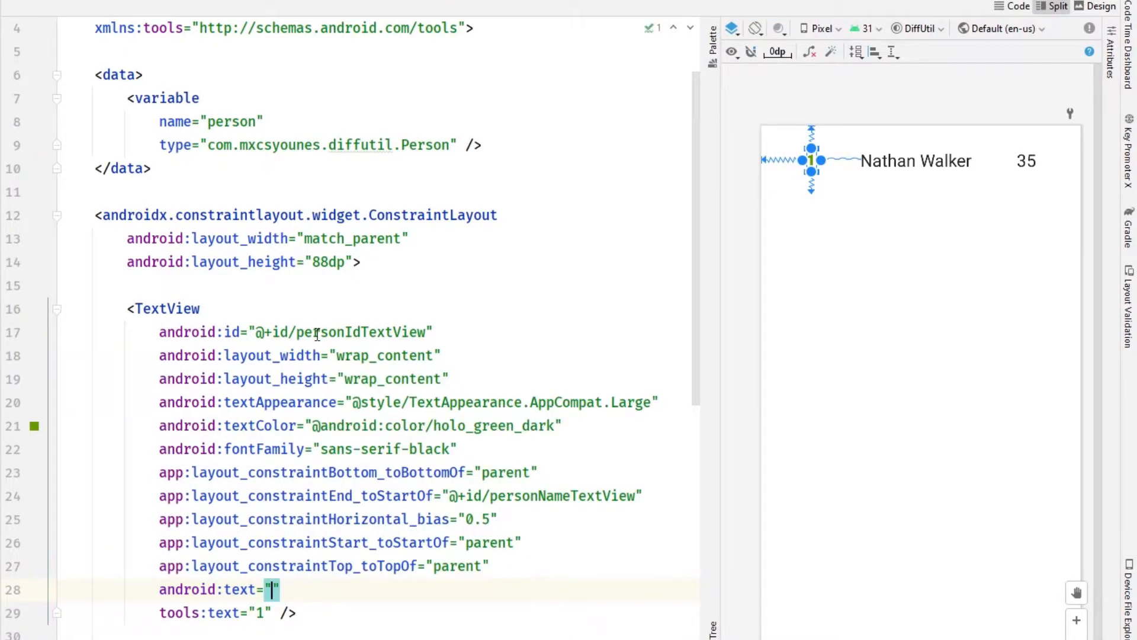
type("@{")
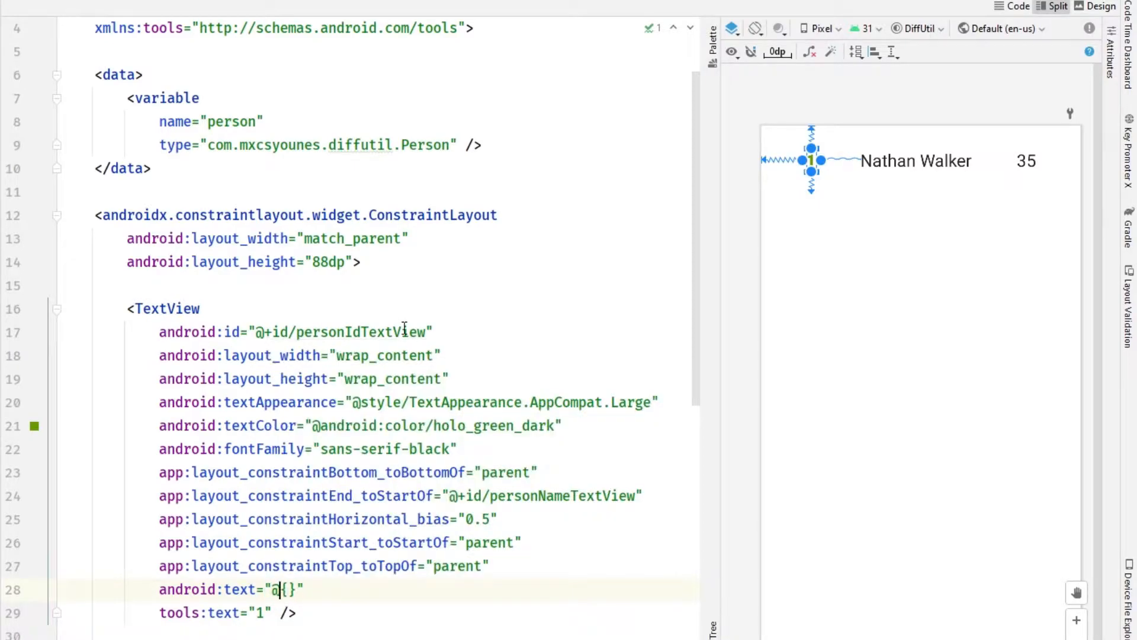
type("person.")
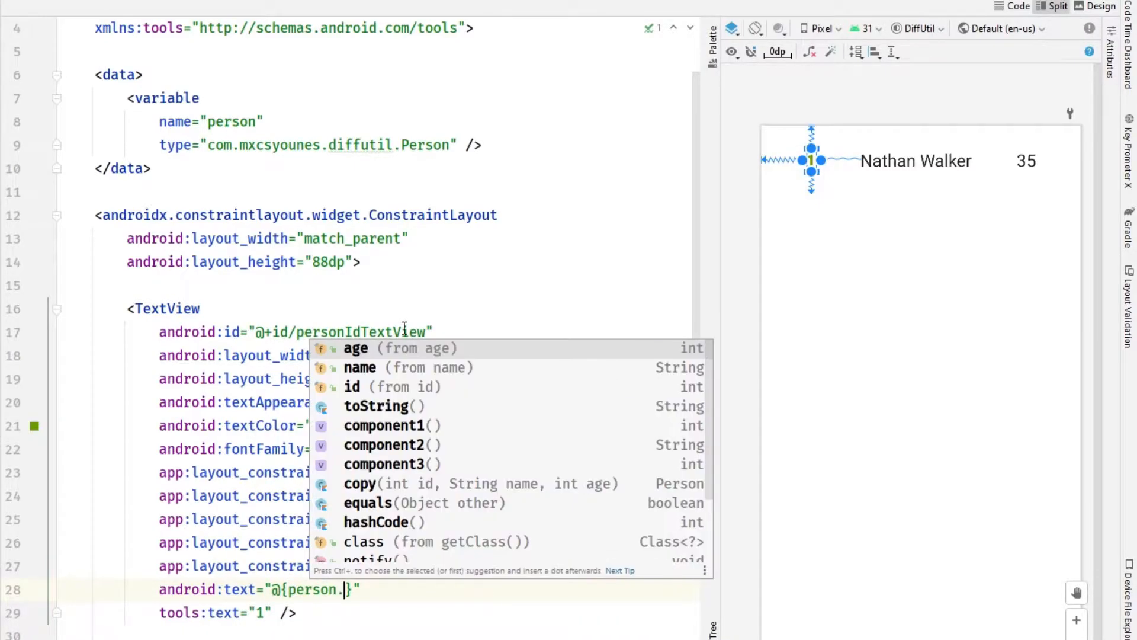
key("Down")
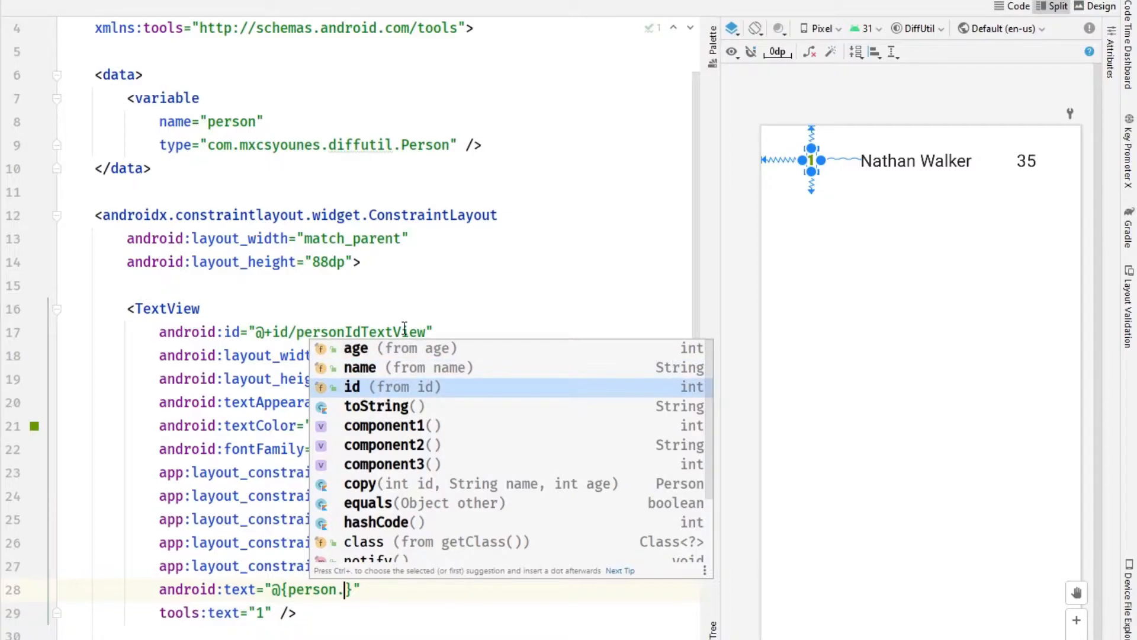
key("Tab")
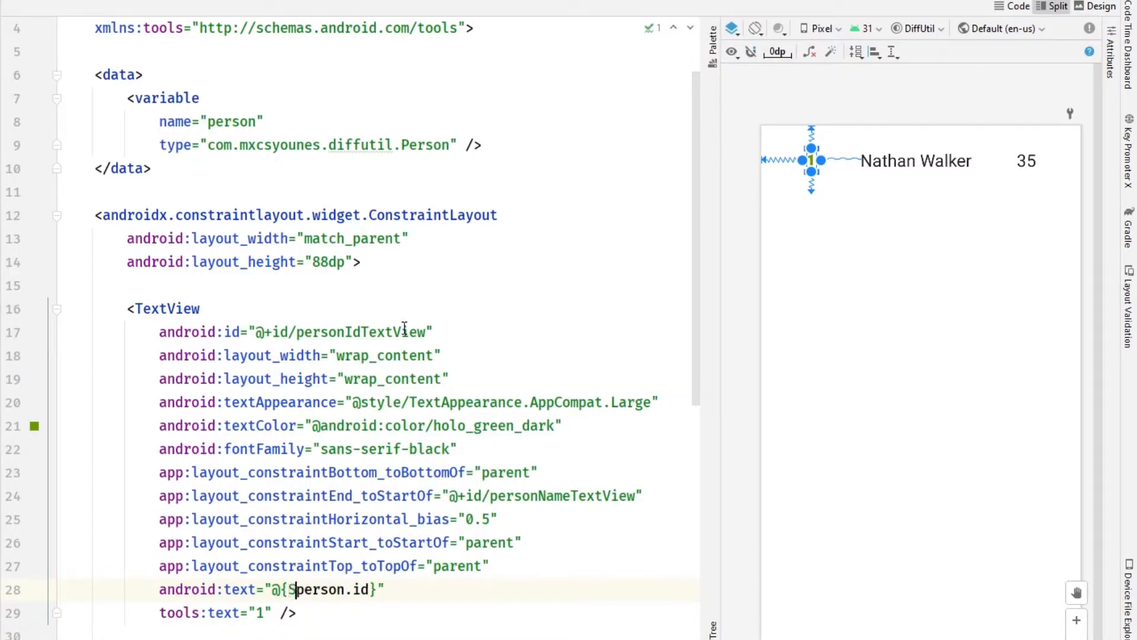
type("String.valueOf(")
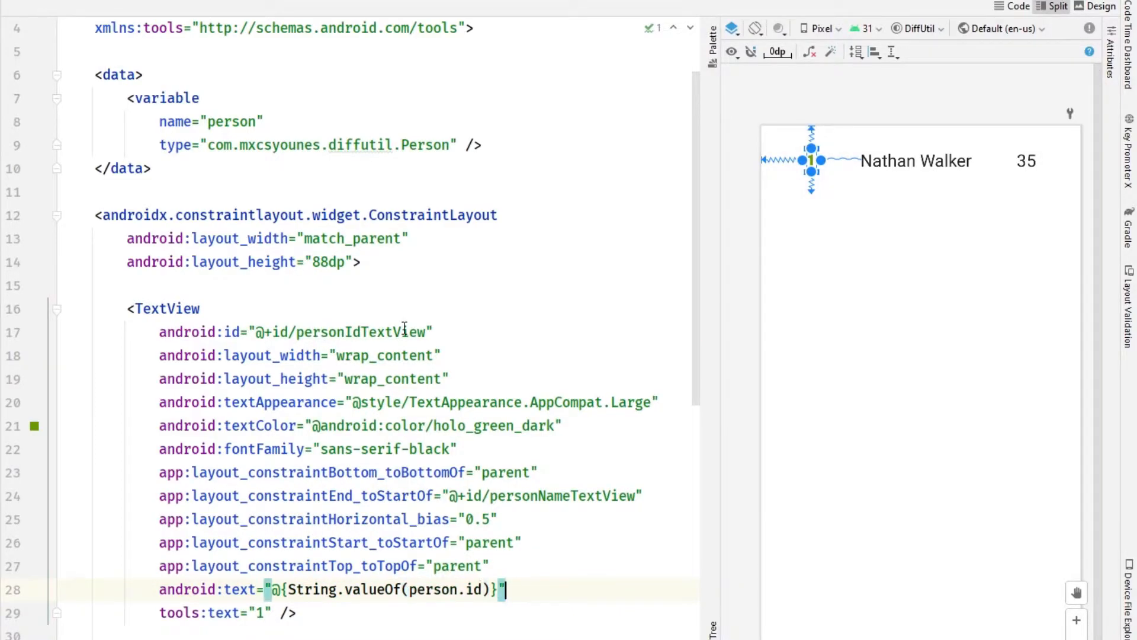
double_click(380, 591)
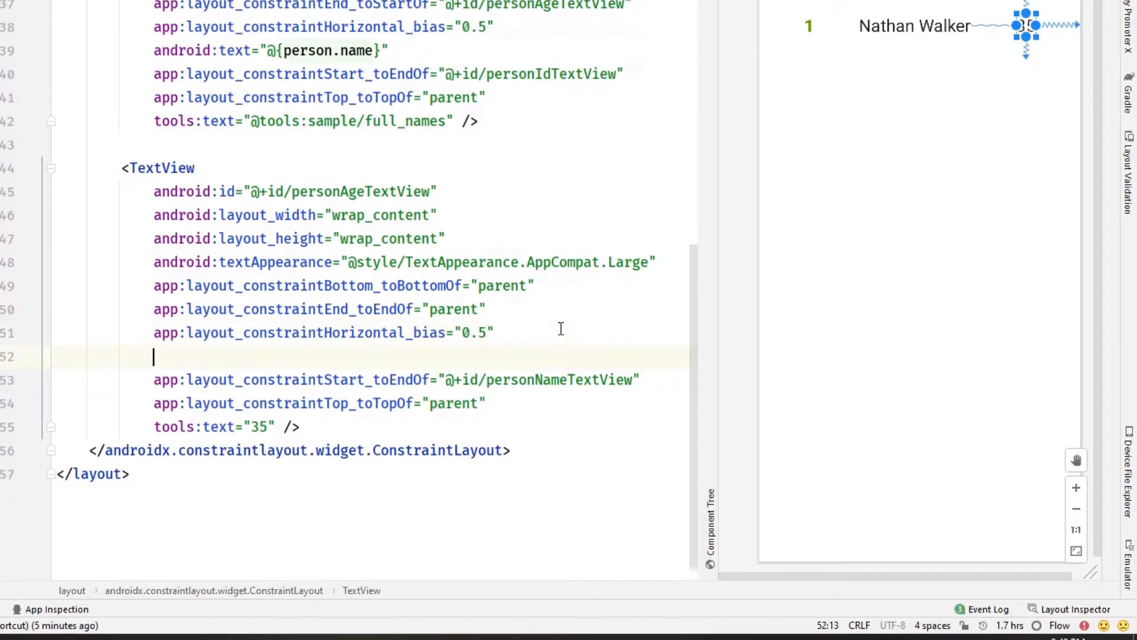
type("android:text=\"@{String.valueOf(person.id)}\"")
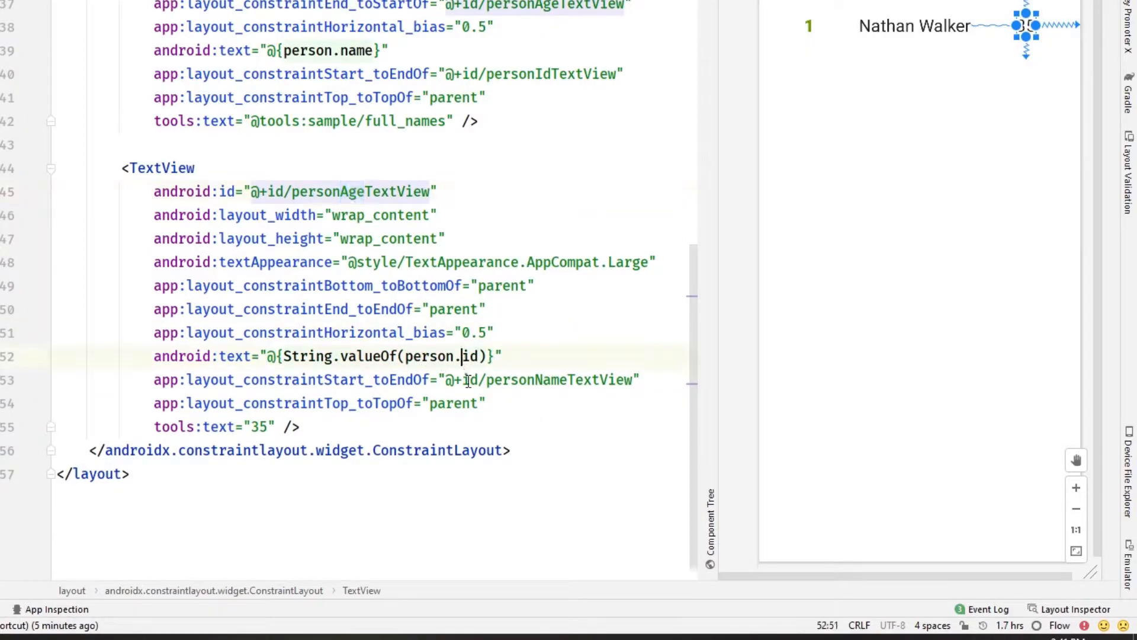
type("age")
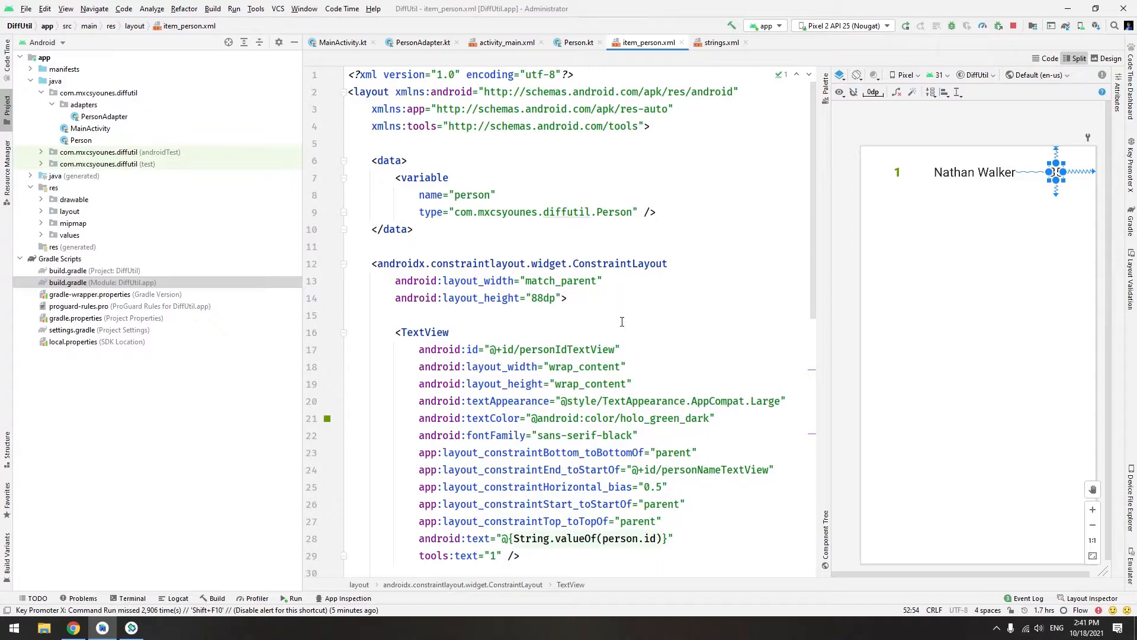
- Change the PersonViewHolder constructor to take private val binding: ItemPersonBinding
left_click(420, 42)
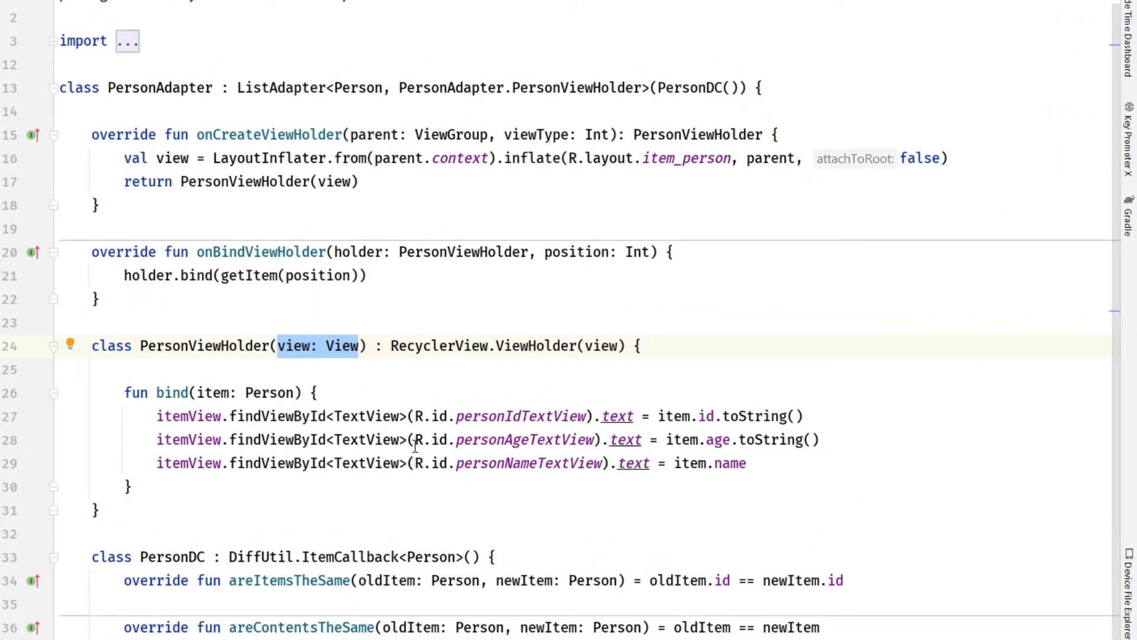
type("p")
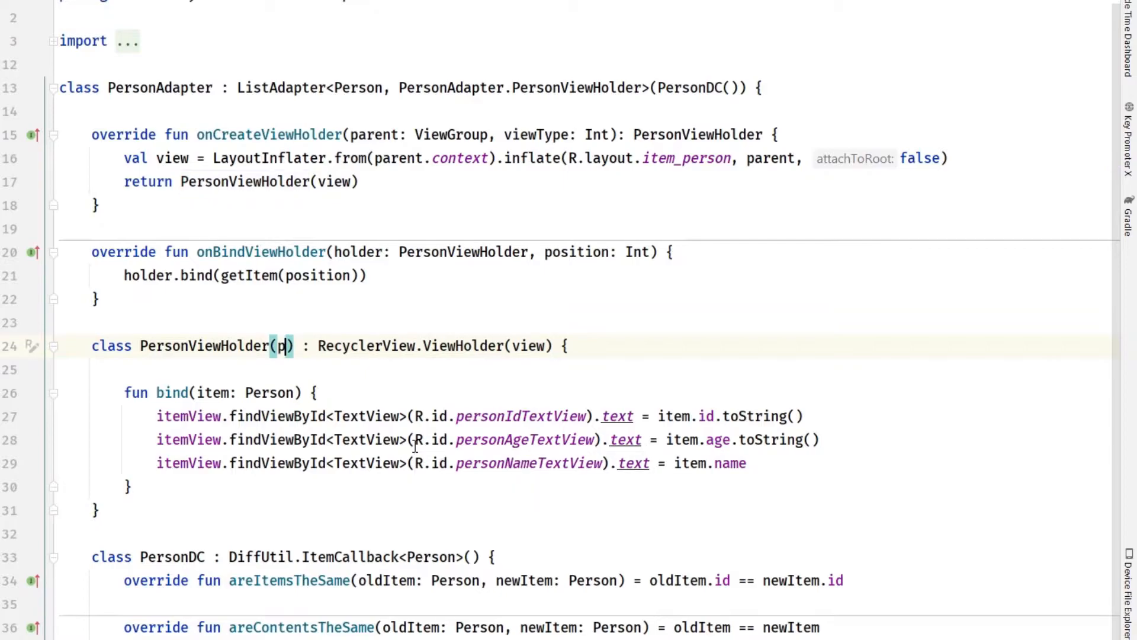
type("private val")
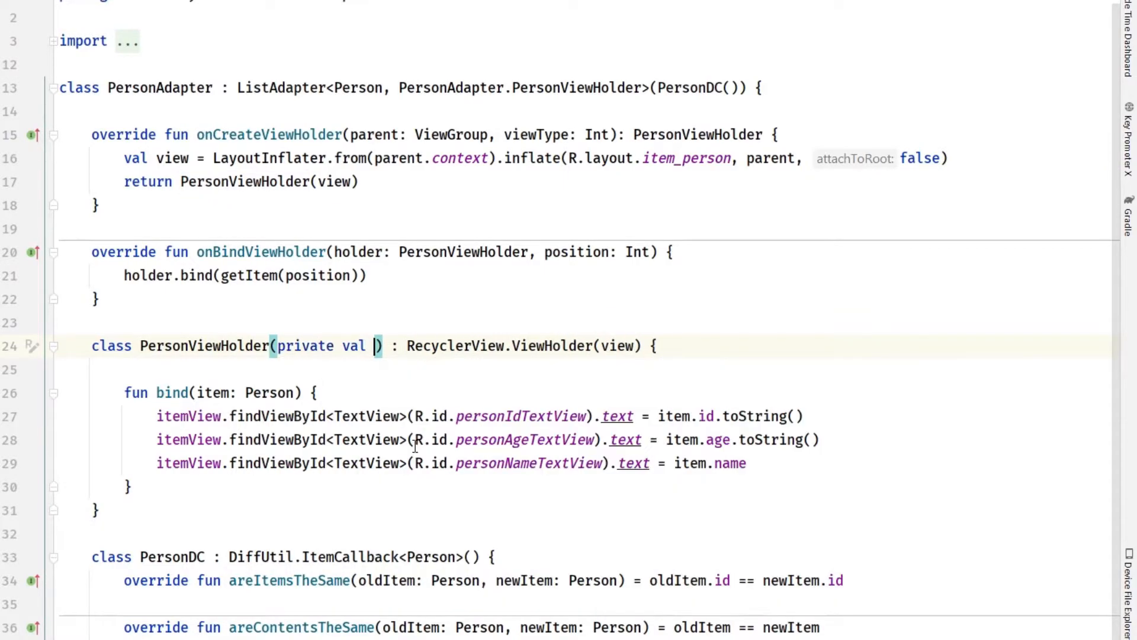
type("binding :")
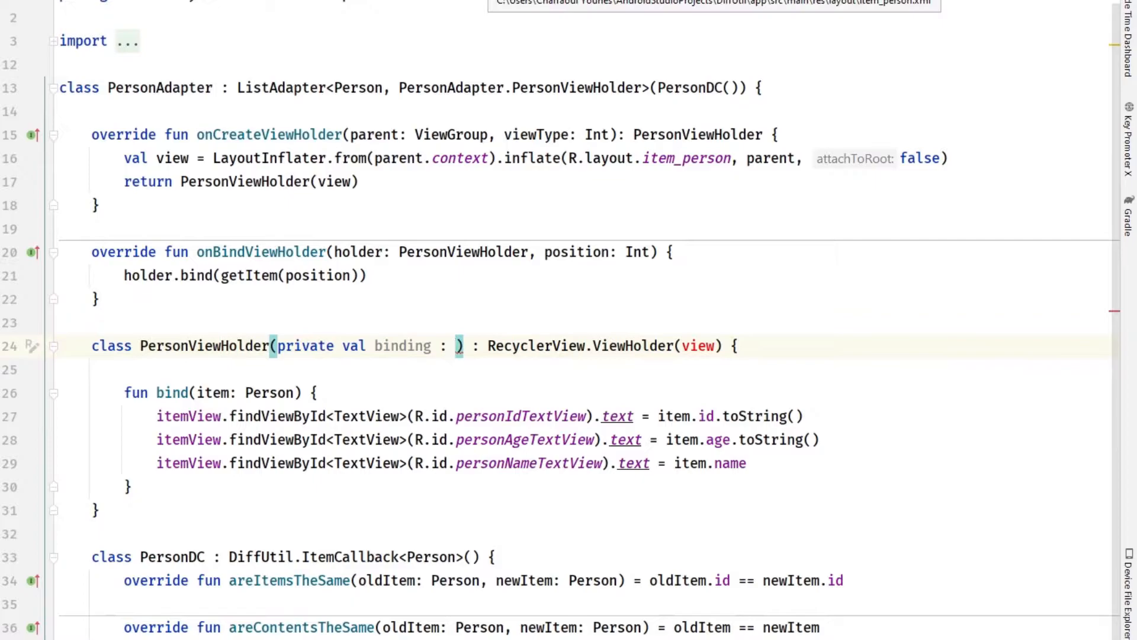
type("ItemPersonBinding")
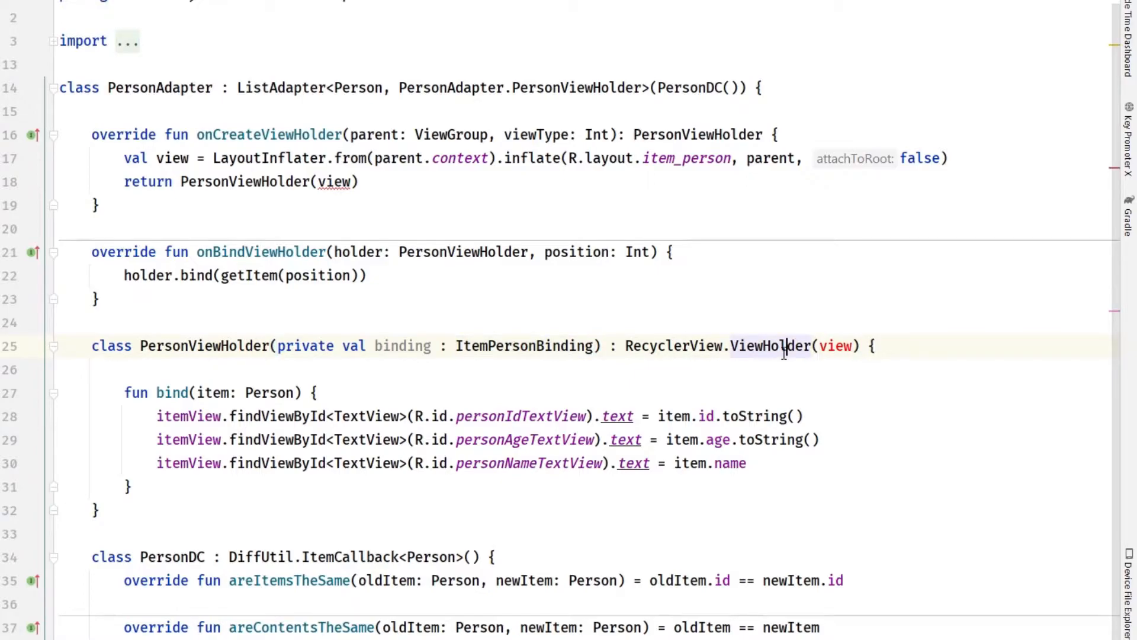
- Pass binding.root to RecyclerView.ViewHolder in place of the old view argument
double_click(836, 346)
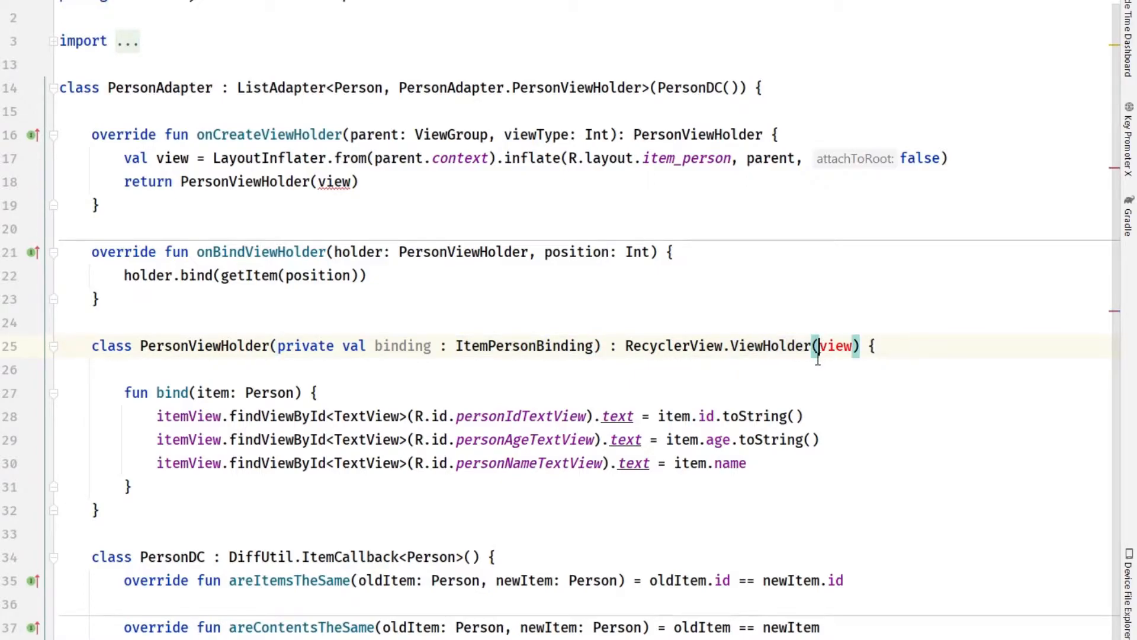
double_click(837, 346)
type("binding")
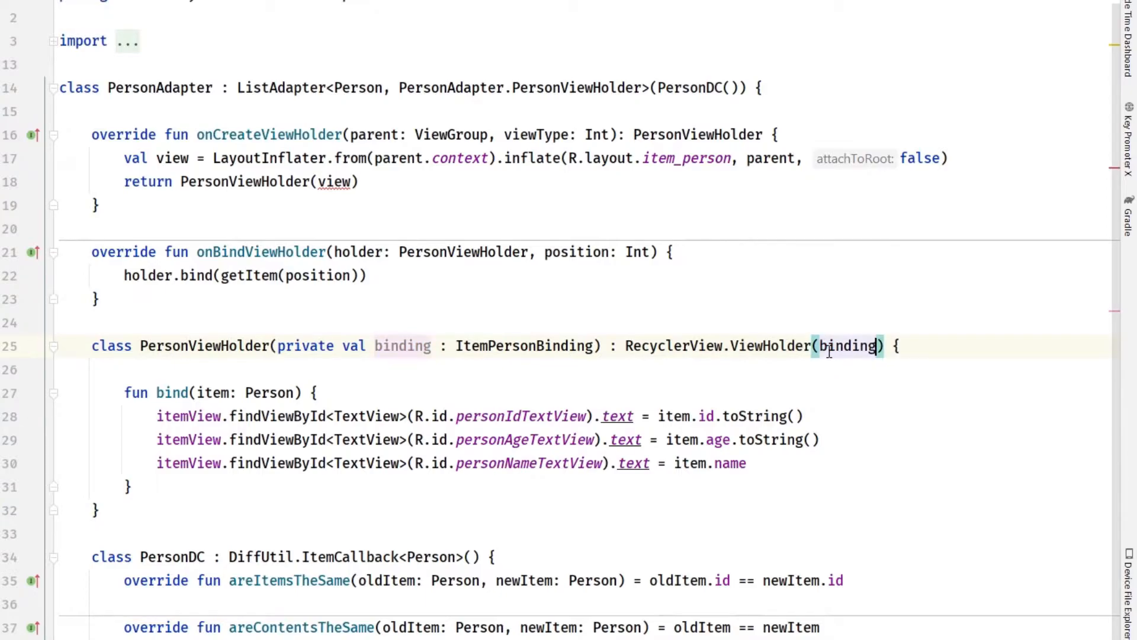
type(".r")
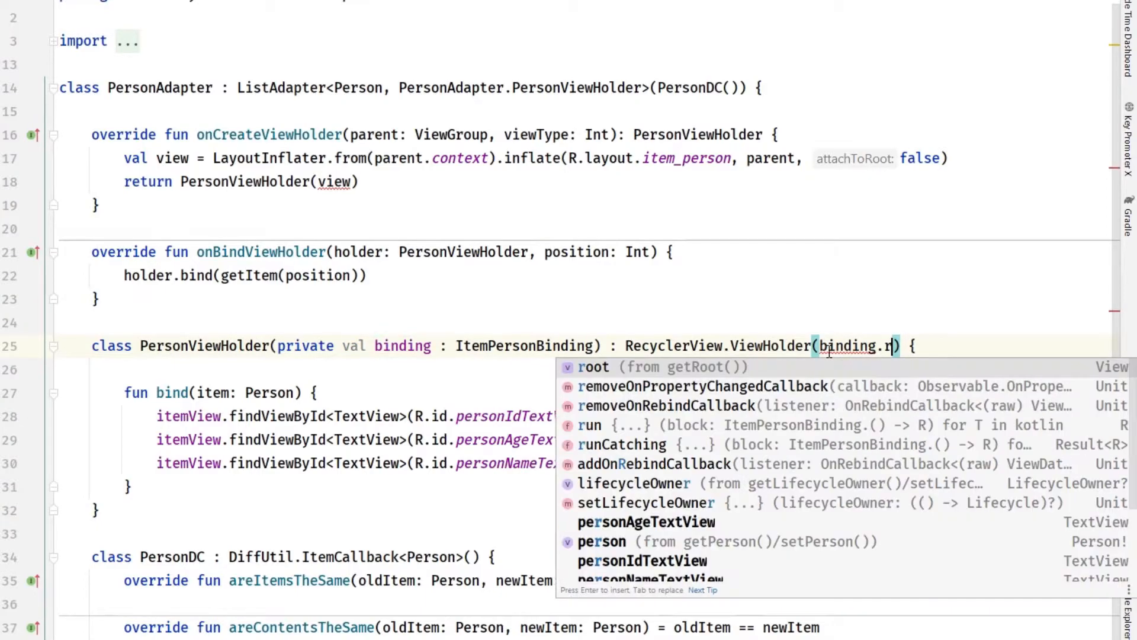
mouse_move(627, 373)
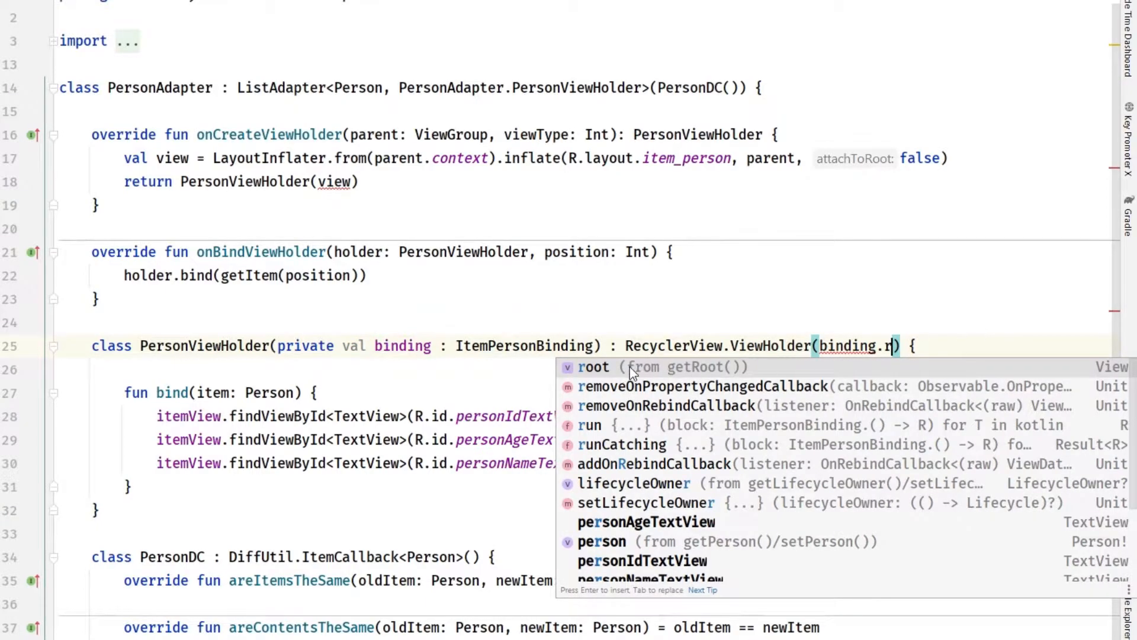
mouse_move(718, 385)
type("oot")
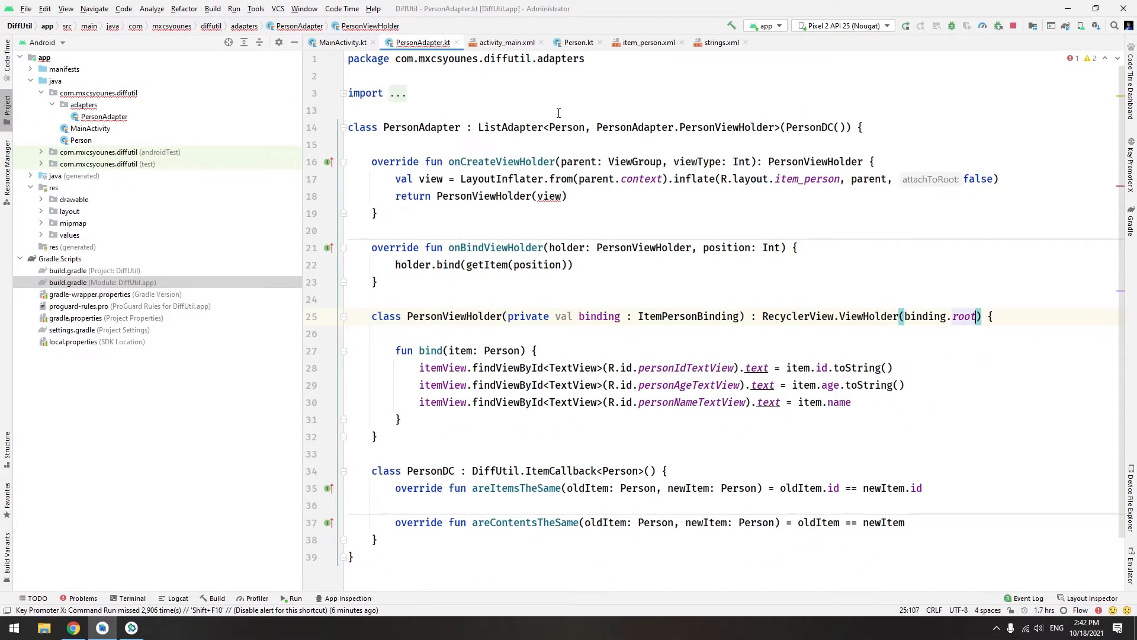
left_click(649, 42)
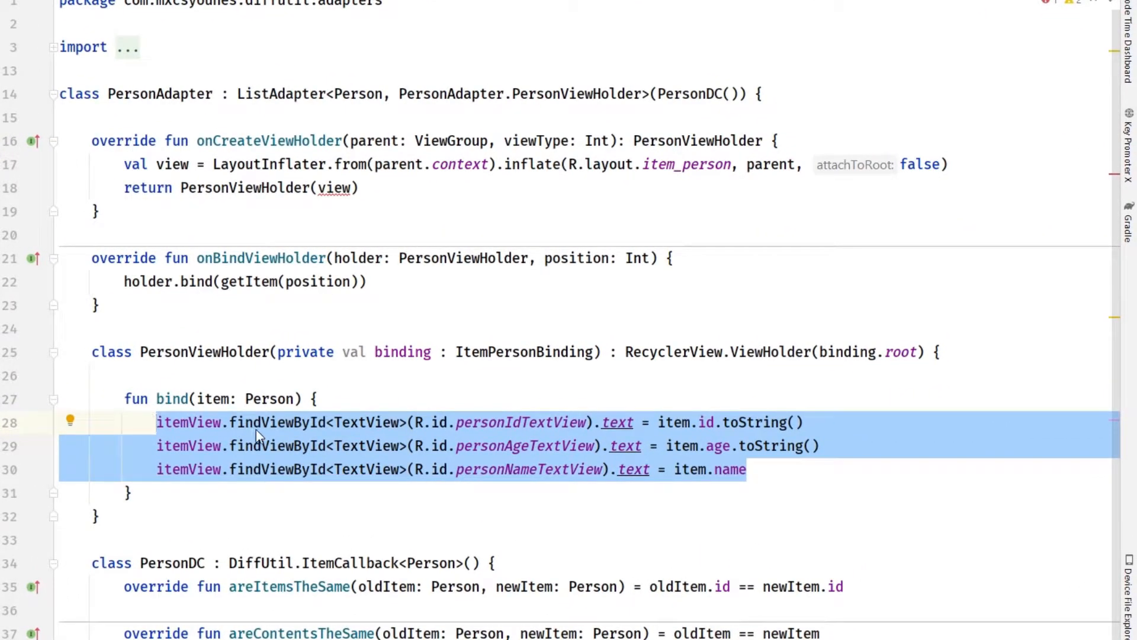
- Replace bind()'s findViewById lines with binding.person = item, renaming the parameter to person
type("binding")
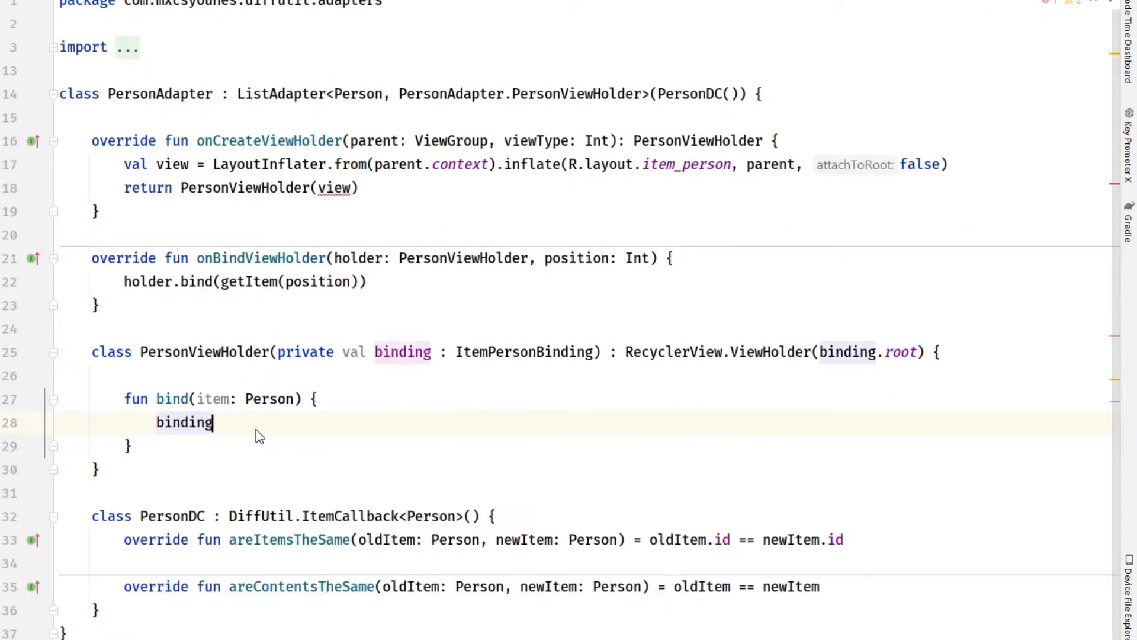
type(".personAgeTextView")
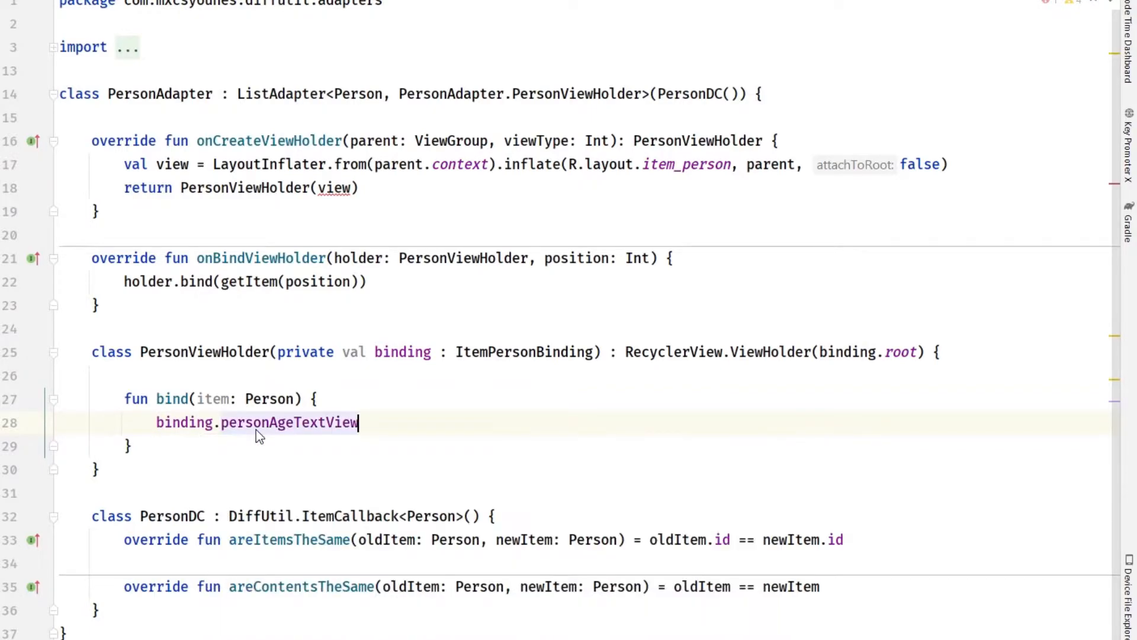
key("BackSpace")
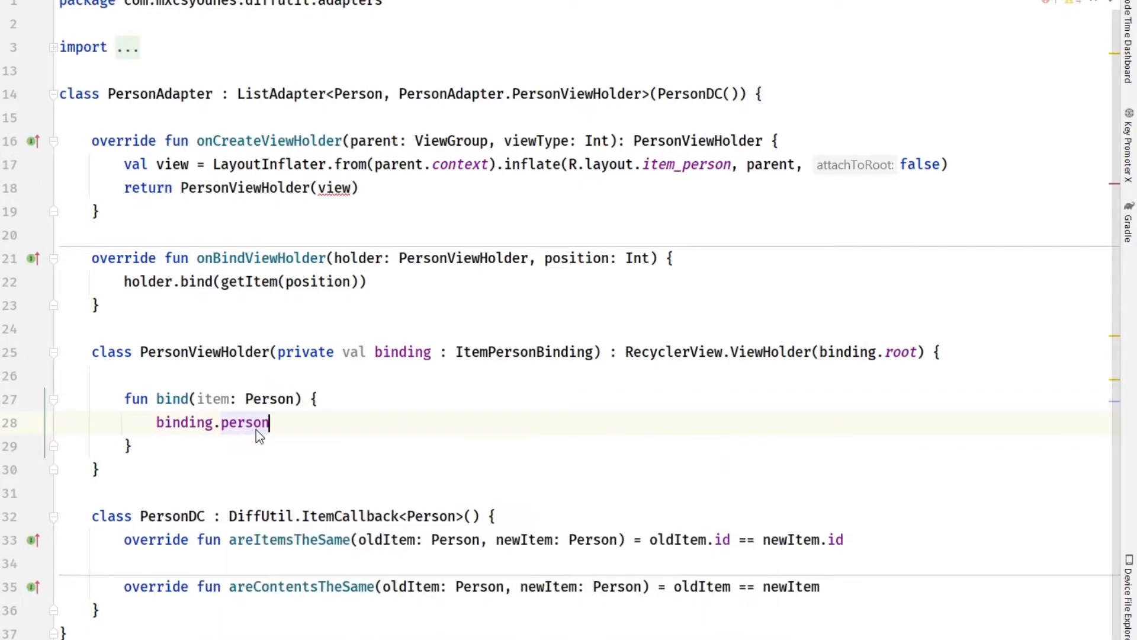
type("= item")
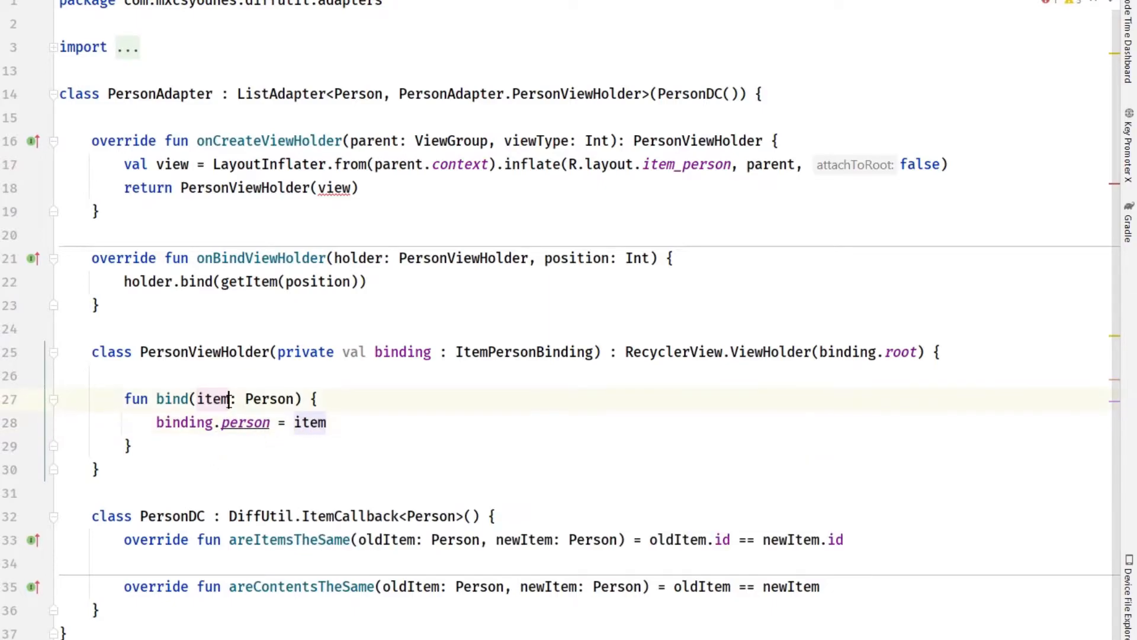
double_click(215, 399)
type("person")
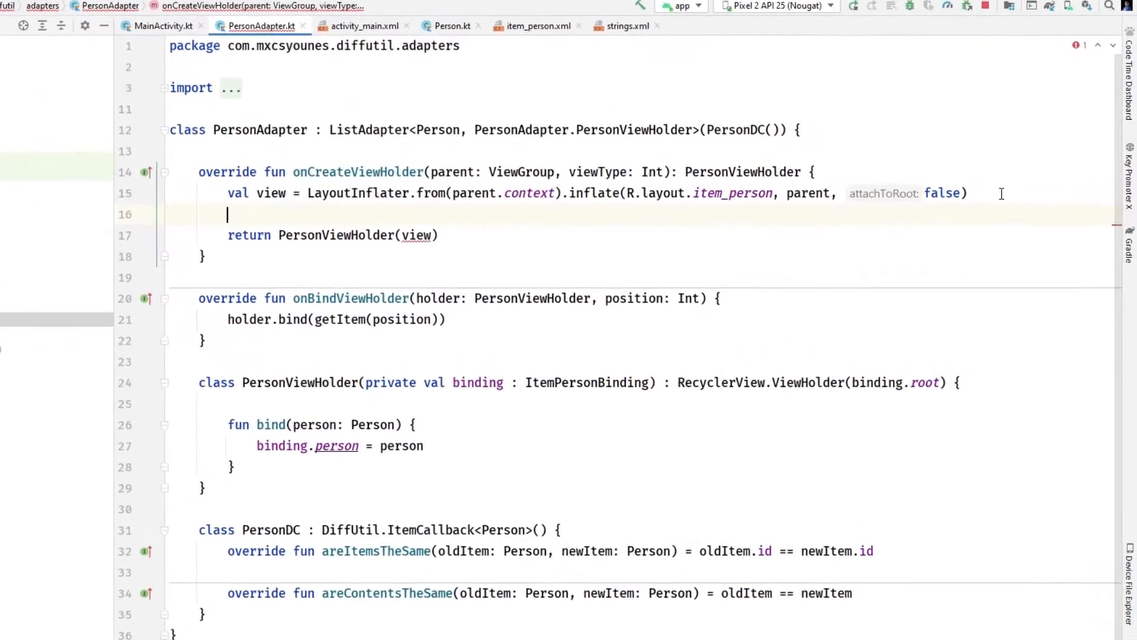
- Build PersonViewHolder from ItemPersonBinding.inflate(LayoutInflater.from(parent.context), parent, false) and rerun the app
type("Item")
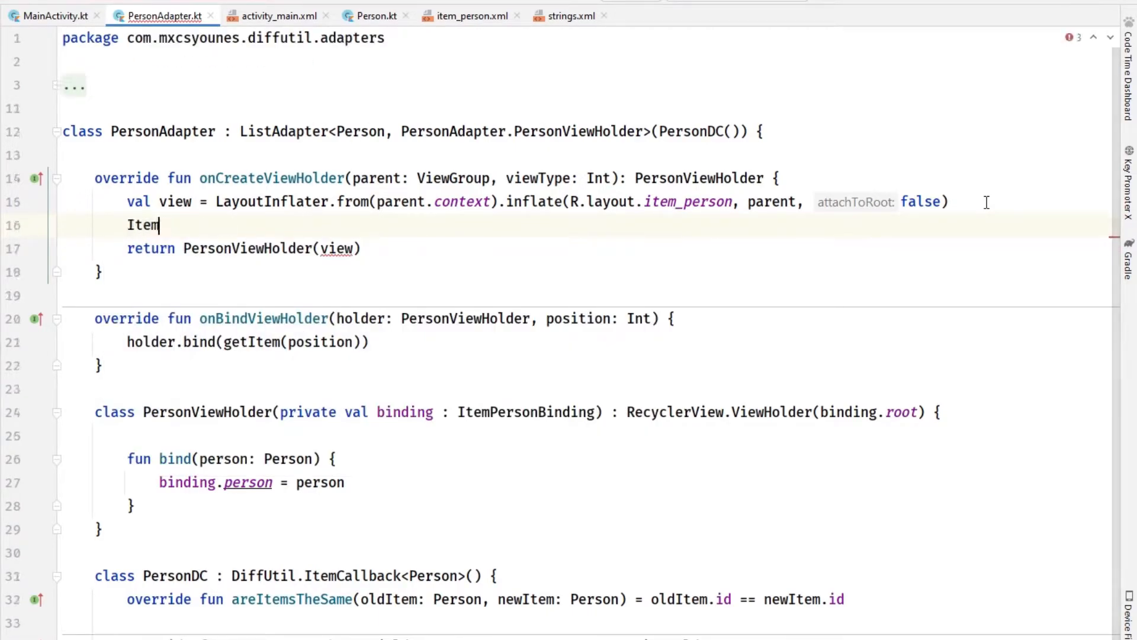
type("PersonBinding.")
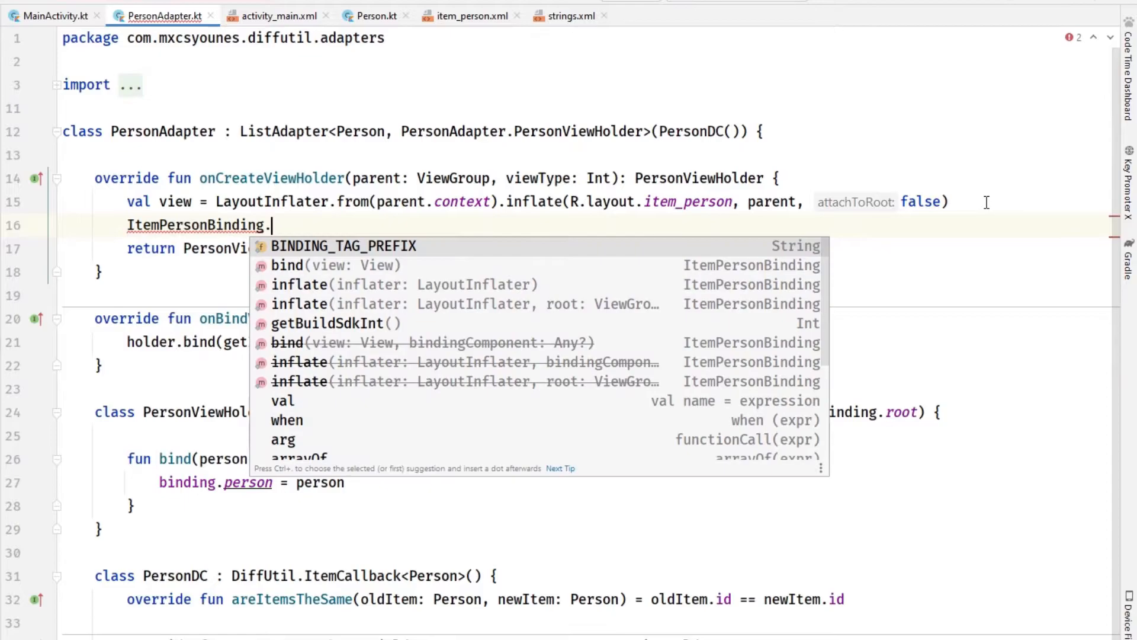
type("in")
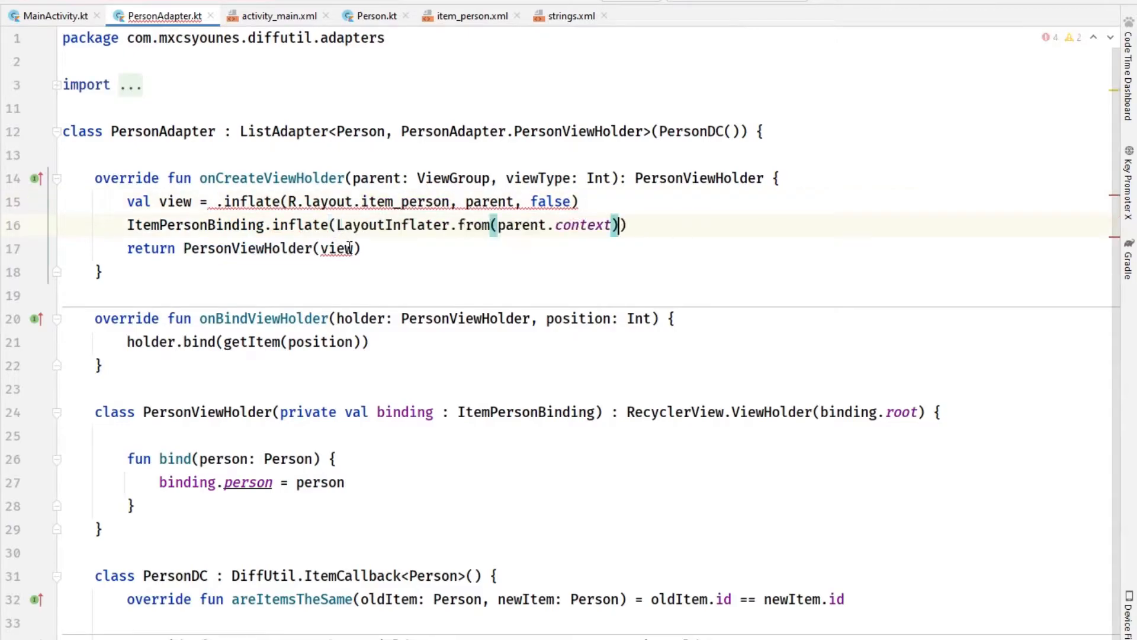
type(", parent, false")
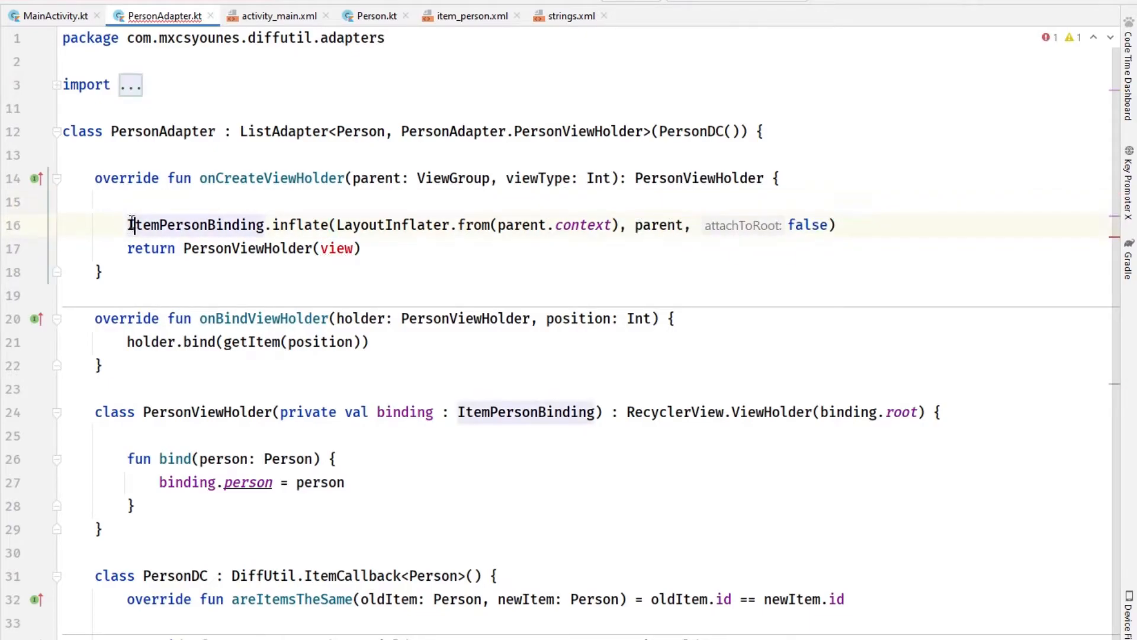
type("val")
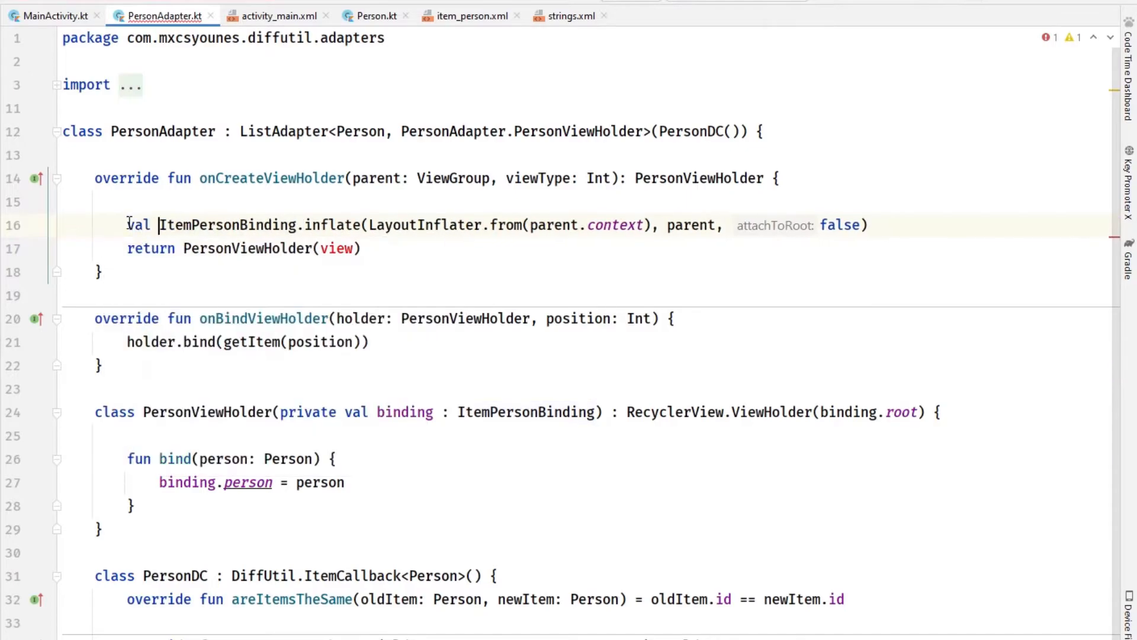
type("binding =")
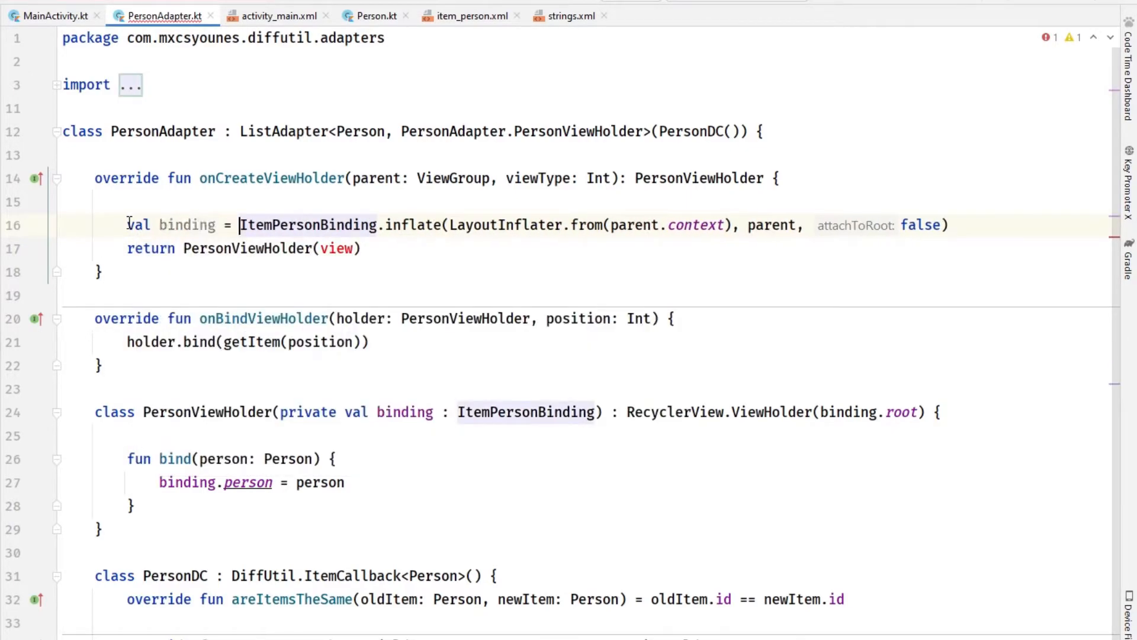
type("binding")
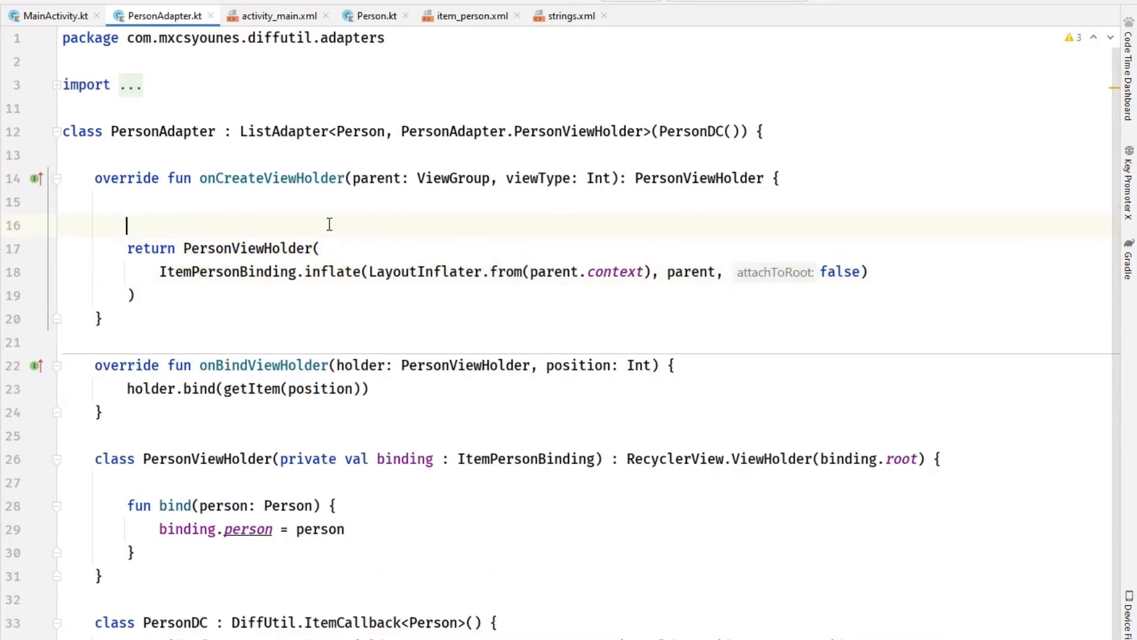
key("Backspace")
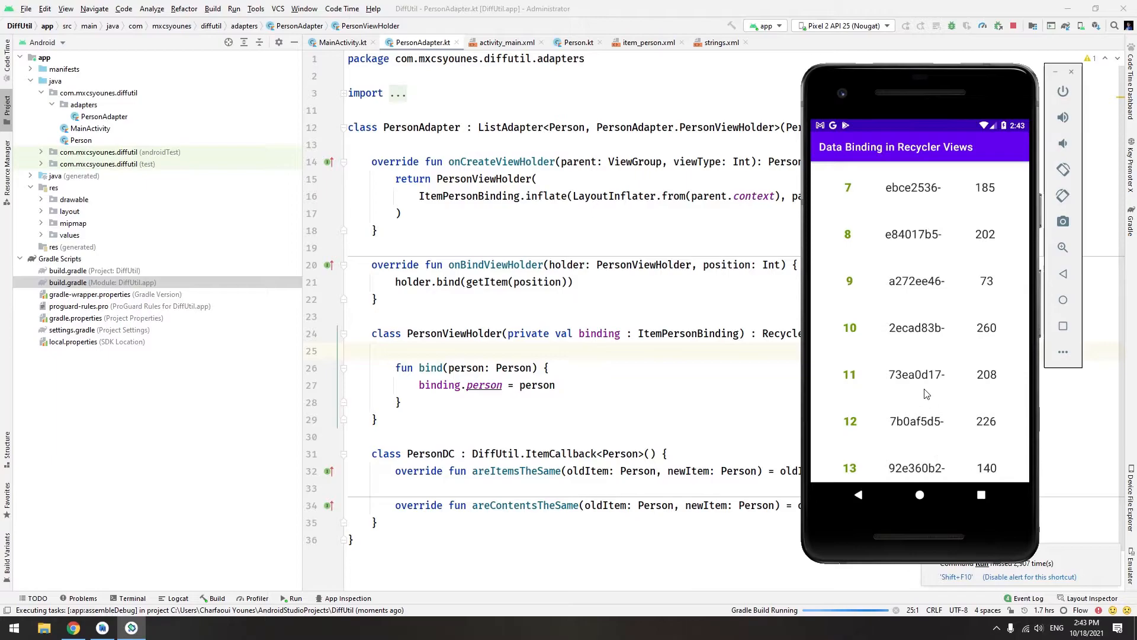
- Run the app on the Pixel 2 emulator, browse the person list, and return to PersonAdapter
scroll("down", 3)
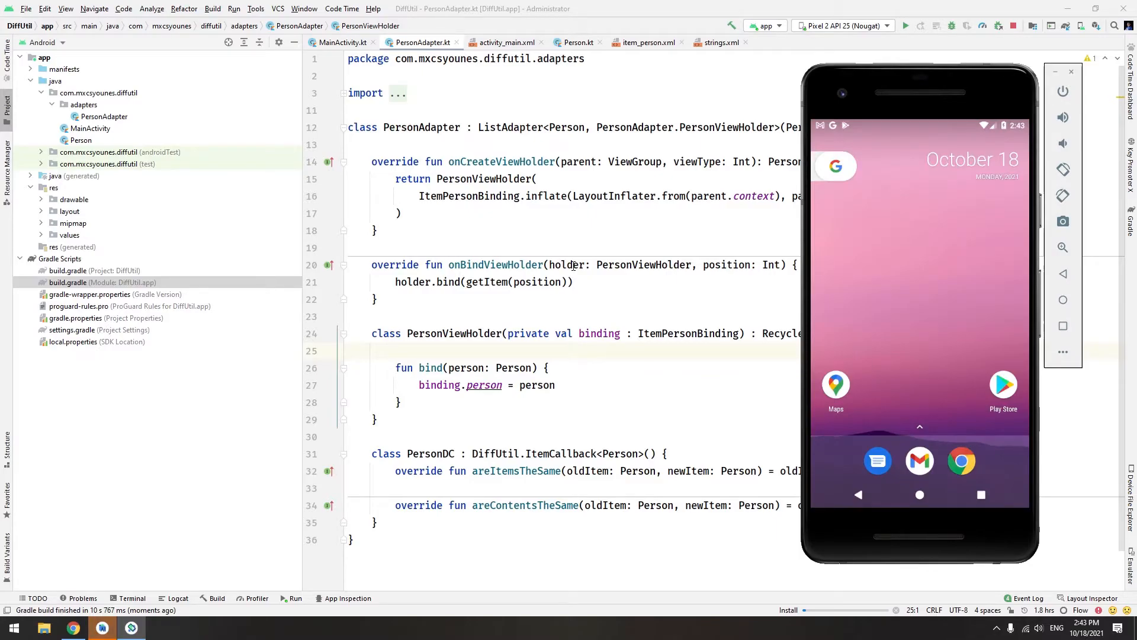
left_click(905, 25)
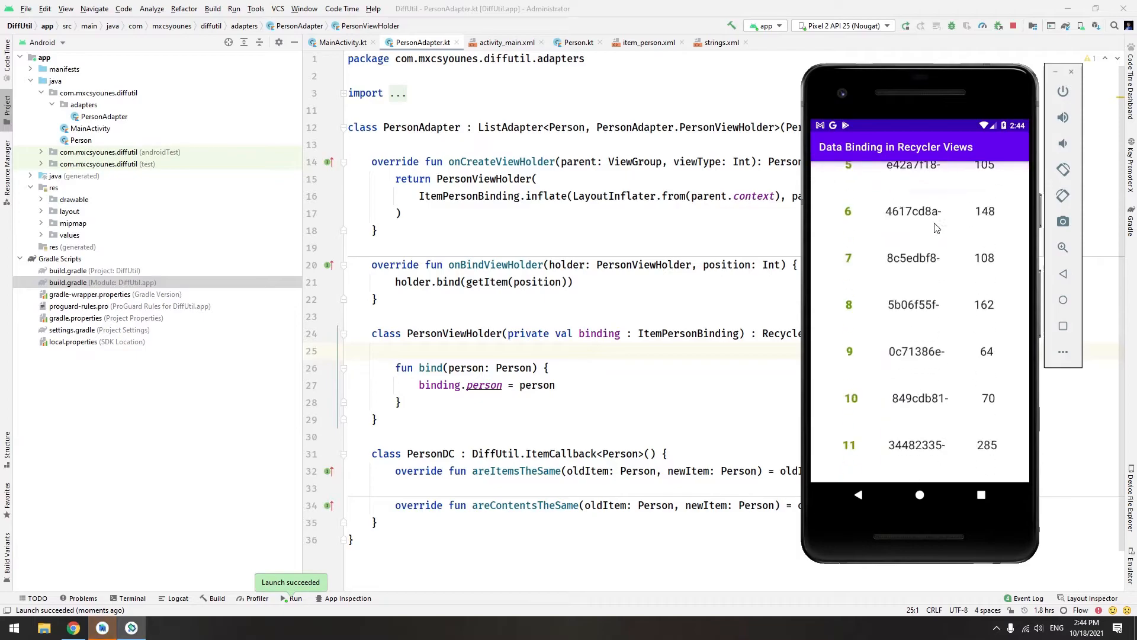
scroll("down", 3)
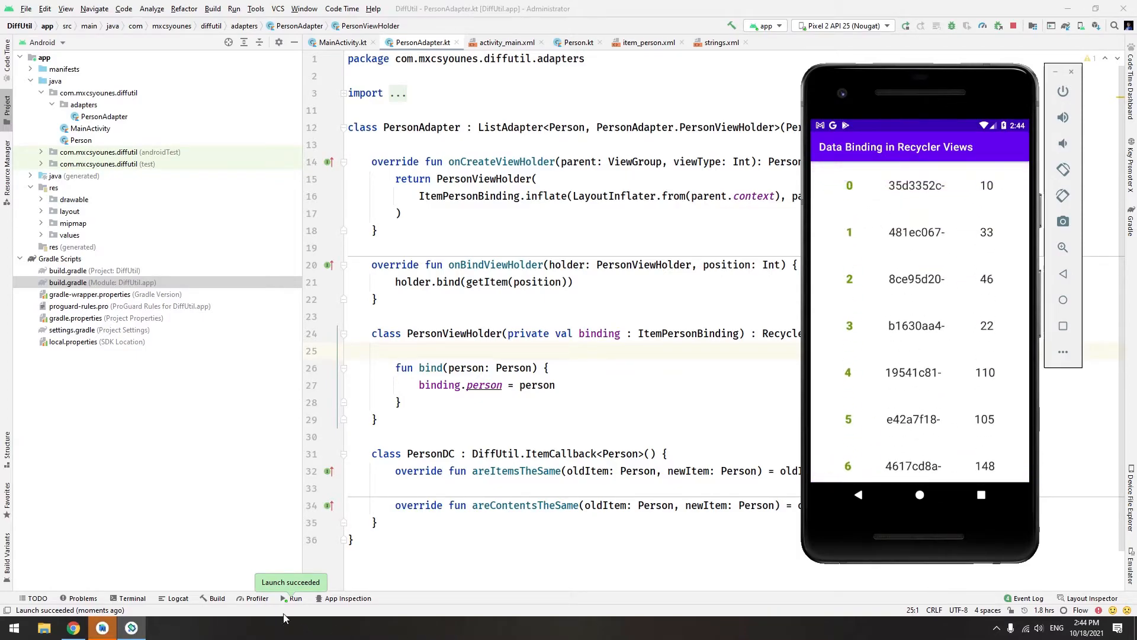
left_click(178, 598)
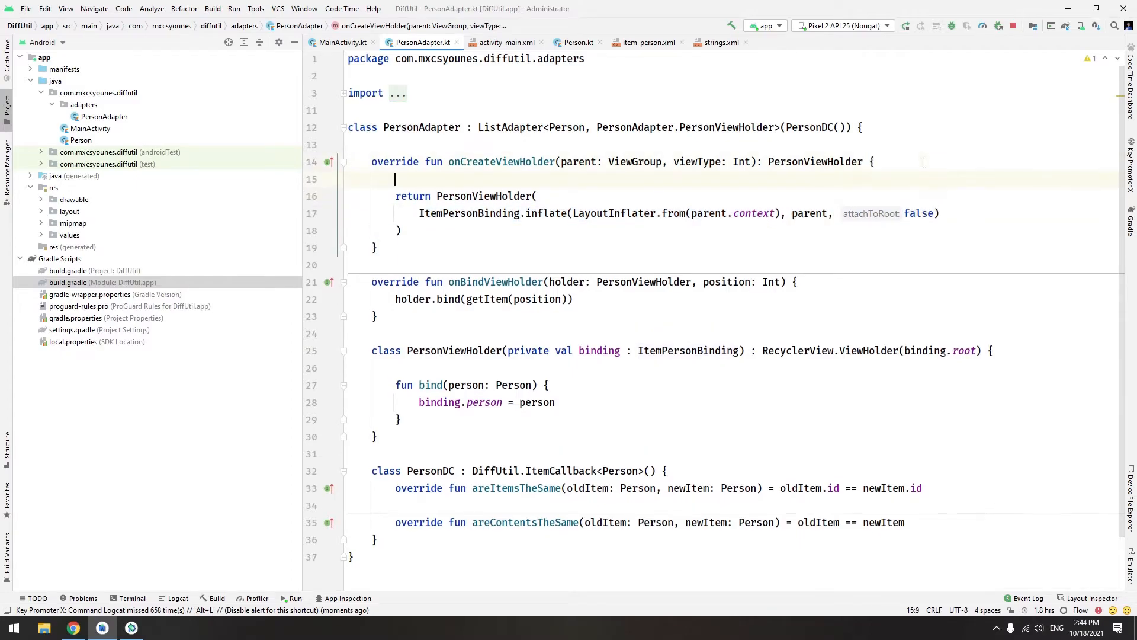
- Begin a DataBindingUtil.inflate<ItemPersonBinding> call inside the PersonViewHolder return
type("DataBindin")
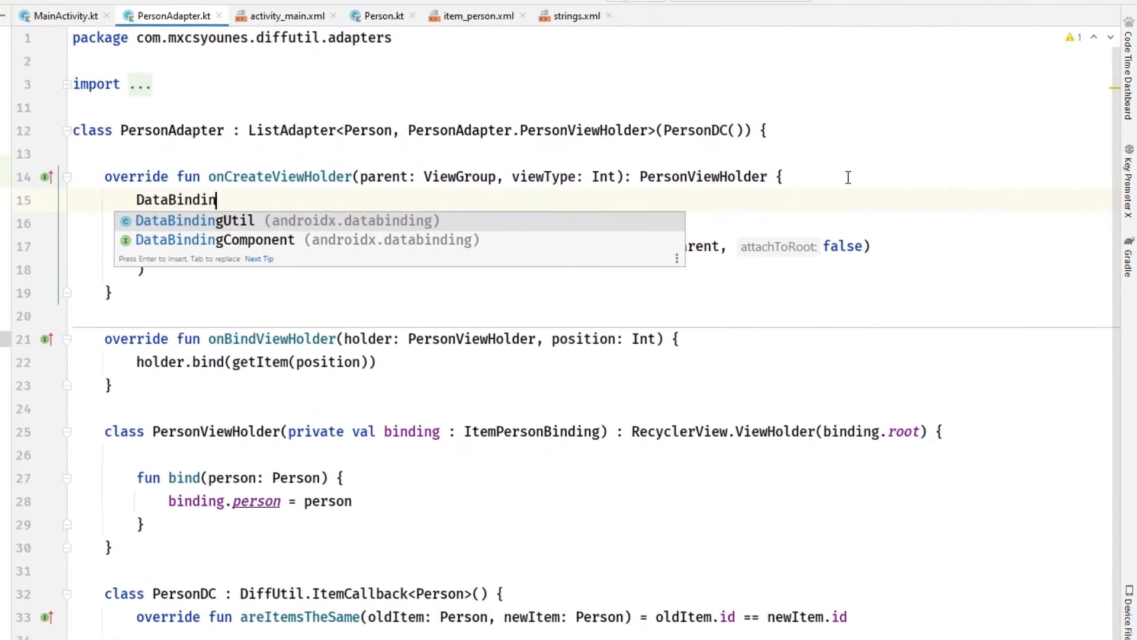
type("Util.inflate<>(")
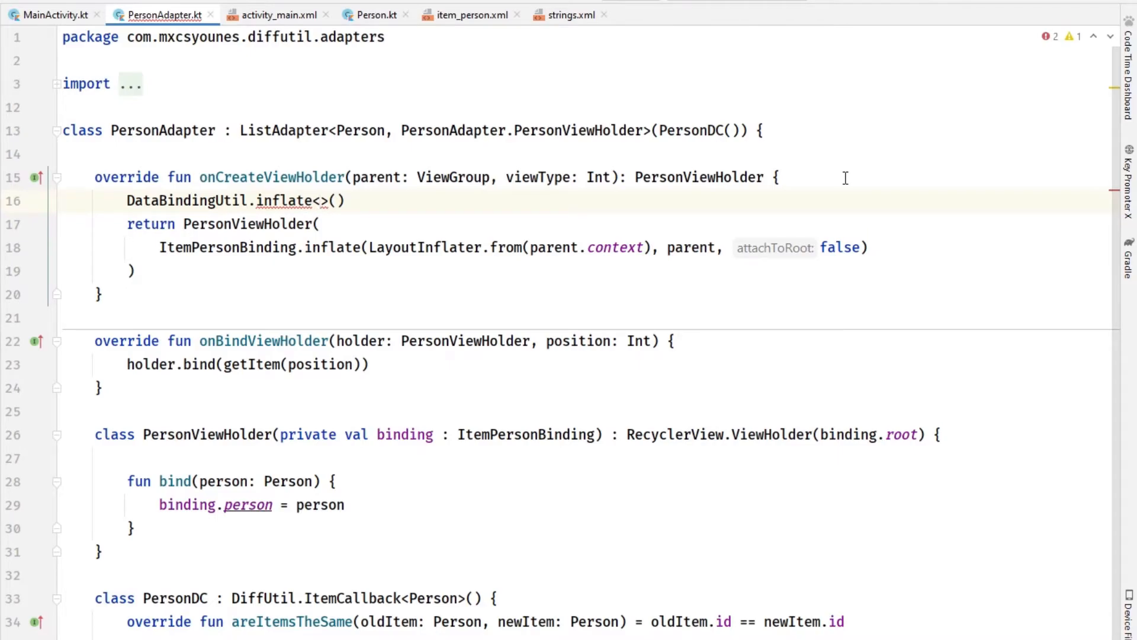
type("ItemPersonBinding")
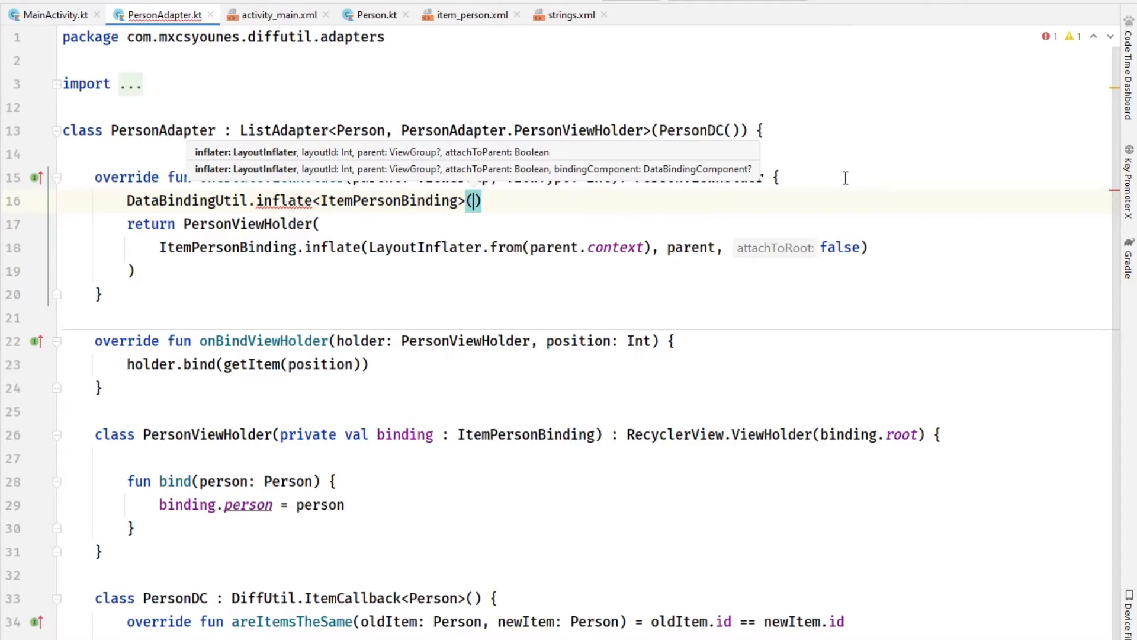
mouse_move(369, 247)
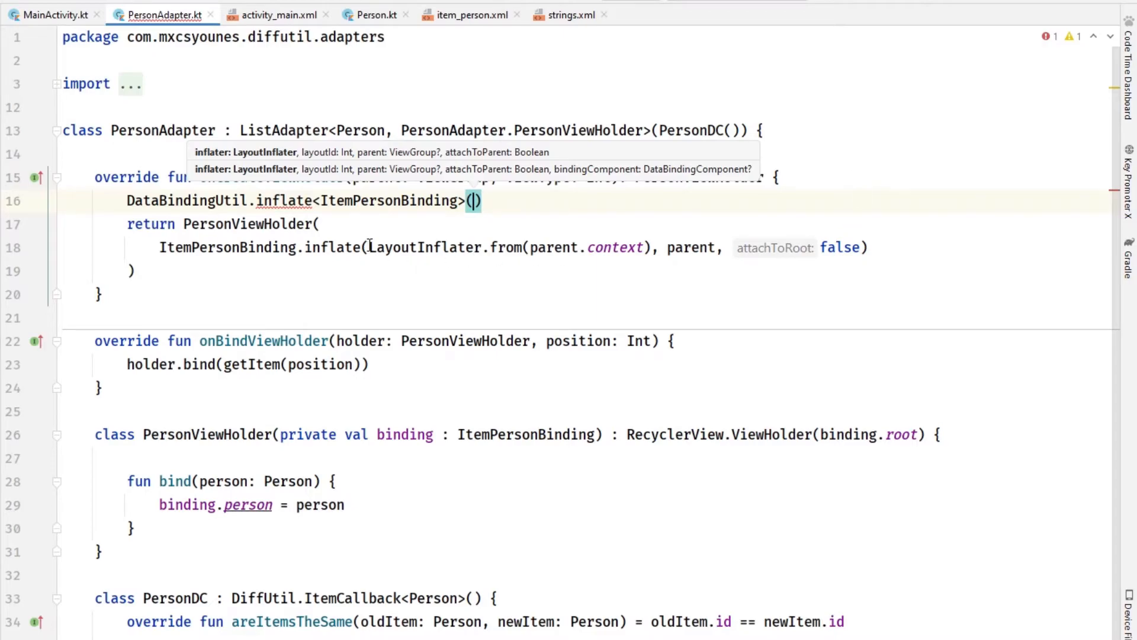
key("Escape")
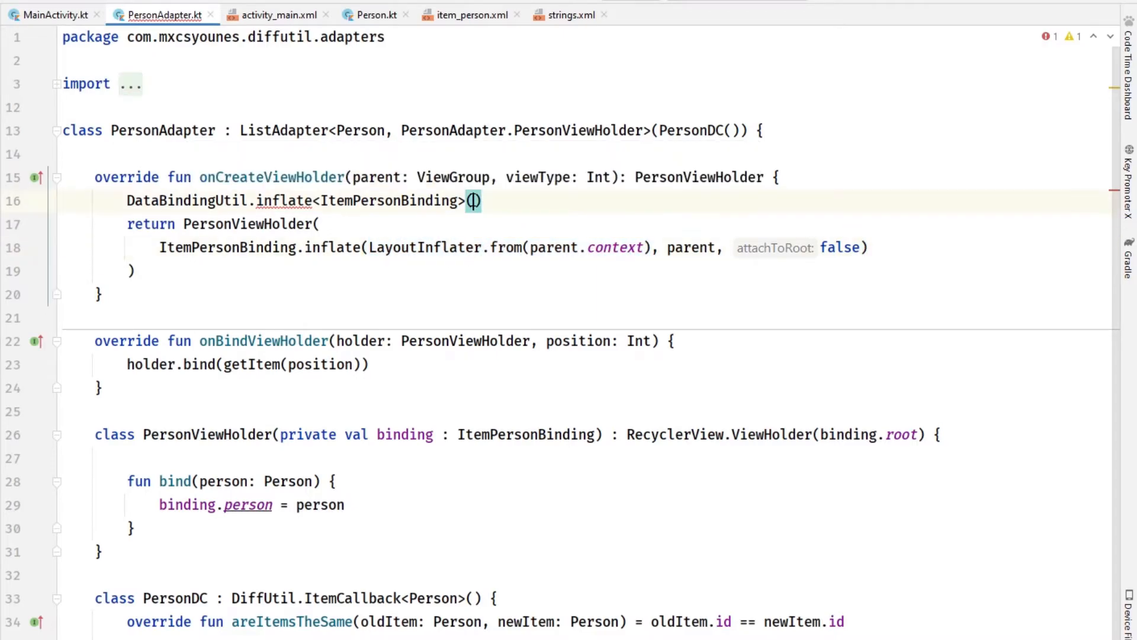
- Pass LayoutInflater.from(parent.context), R.layout.item_person, parent and false as inflate arguments
type("LayoutInflater.from(parent.context),")
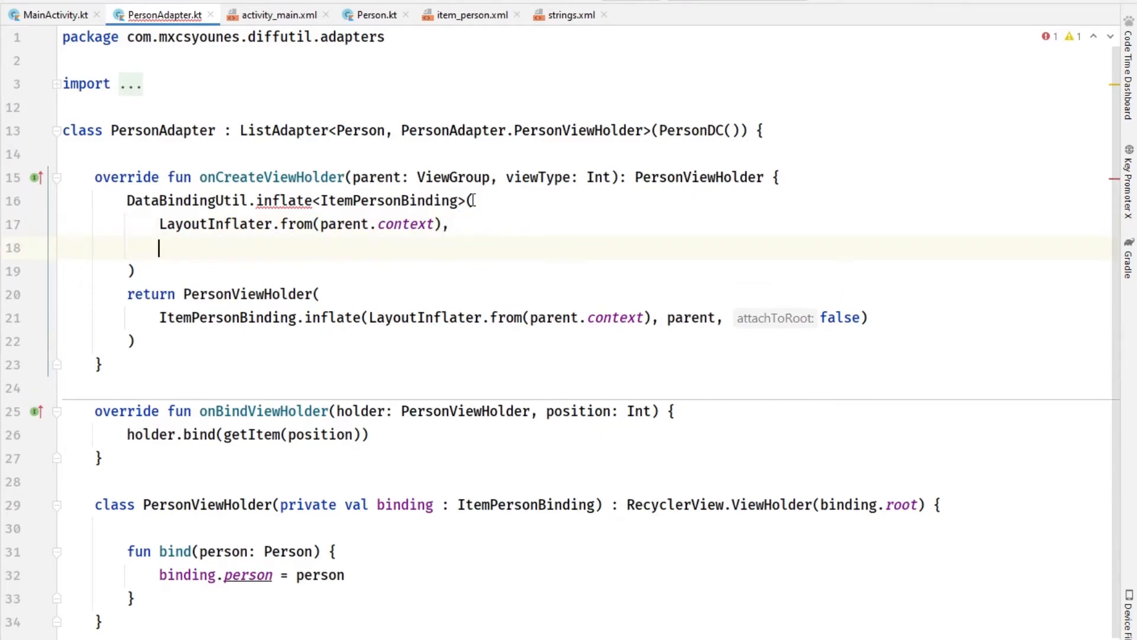
type("R.layout.item_person")
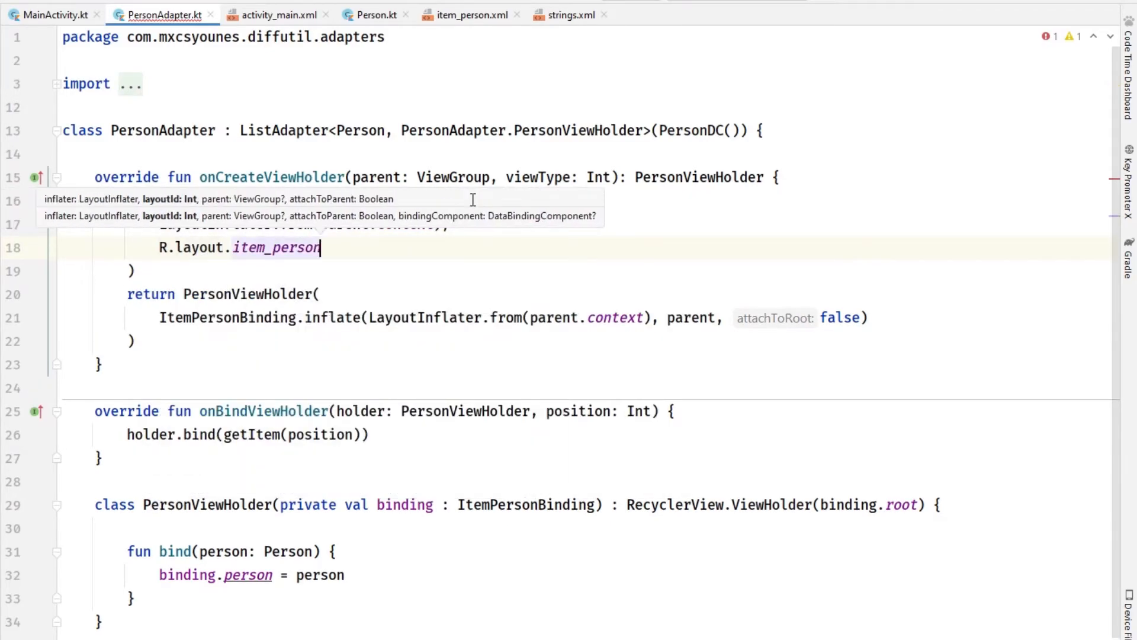
type("DataBindingUtil.inflate<ItemPersonBinding>(")
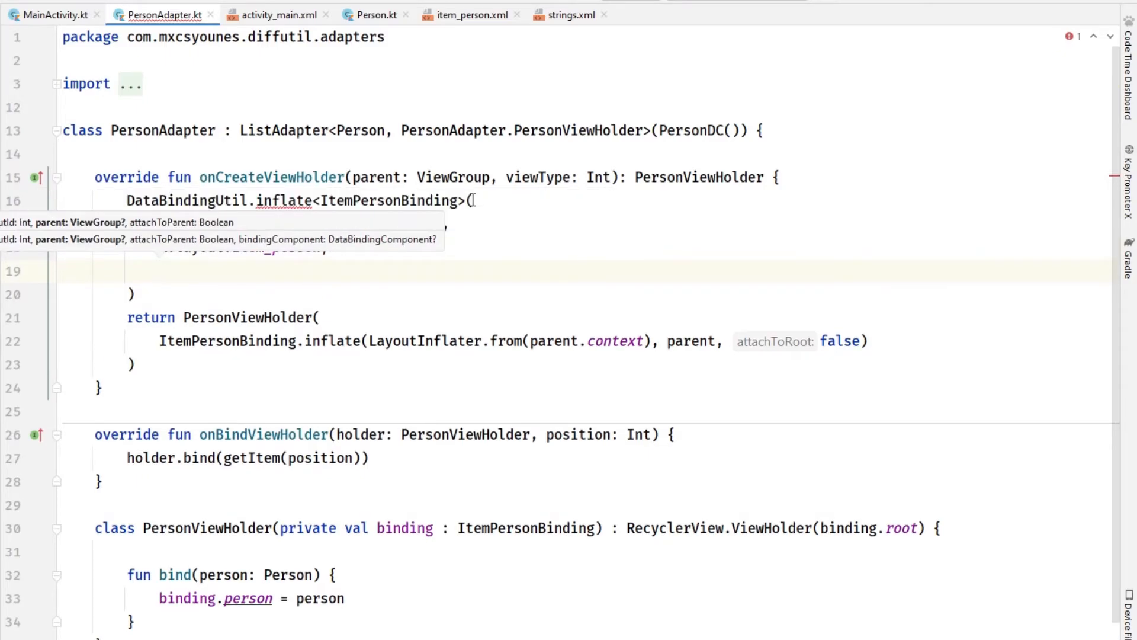
type("parent, false")
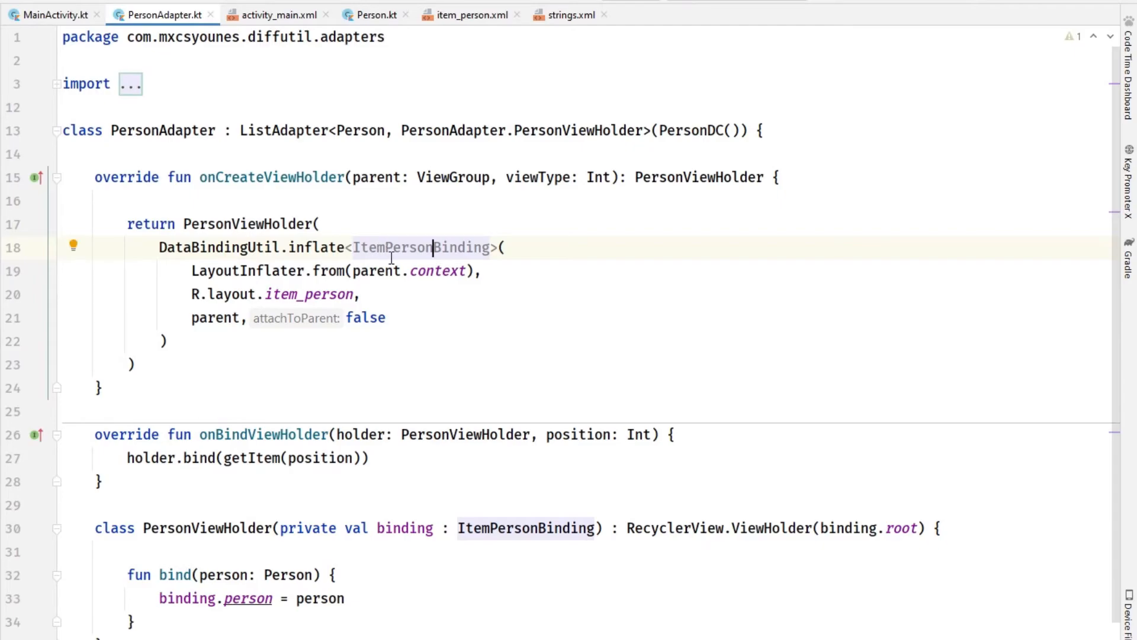
scroll("down", 3)
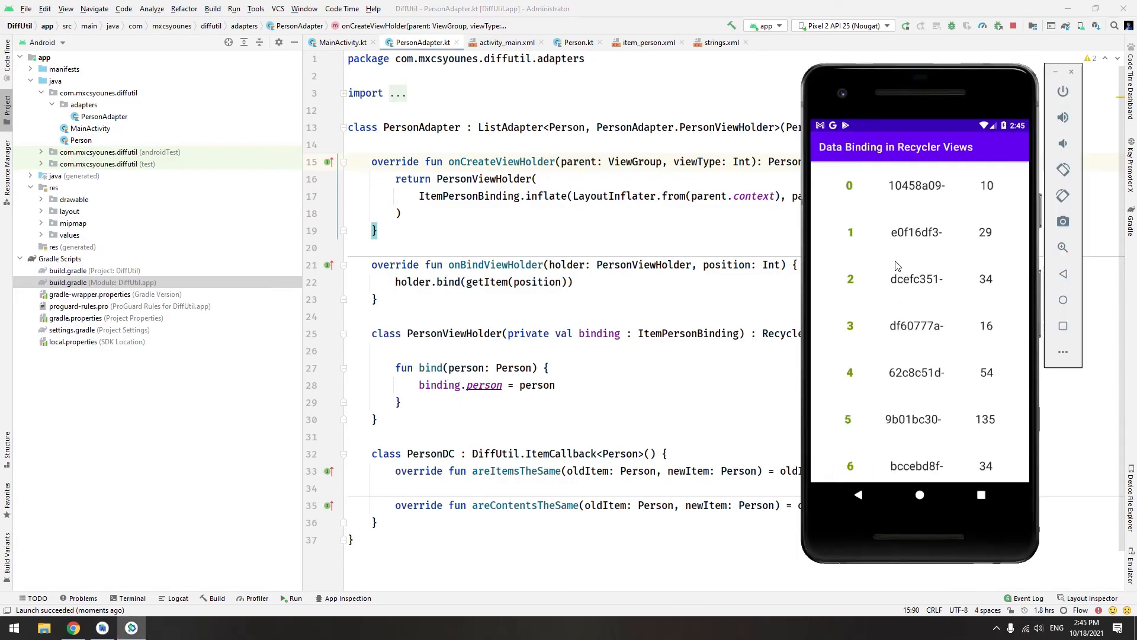
- Browse the rebuilt app's person rows with ids 3 through 9, then return to PersonAdapter
scroll("down", 3)
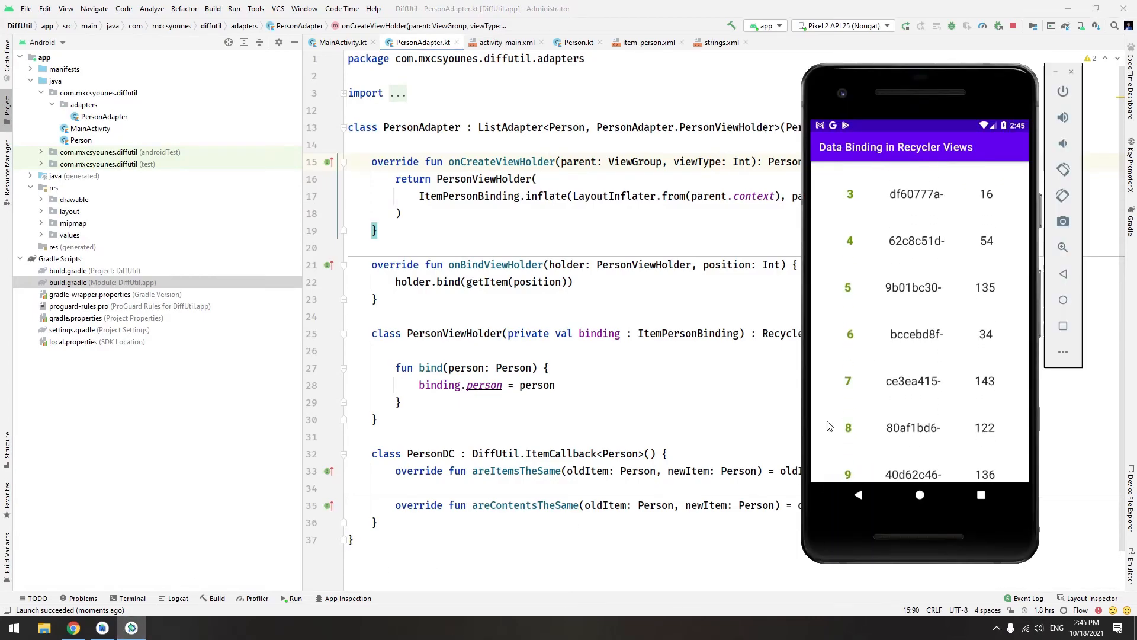
left_click(683, 376)
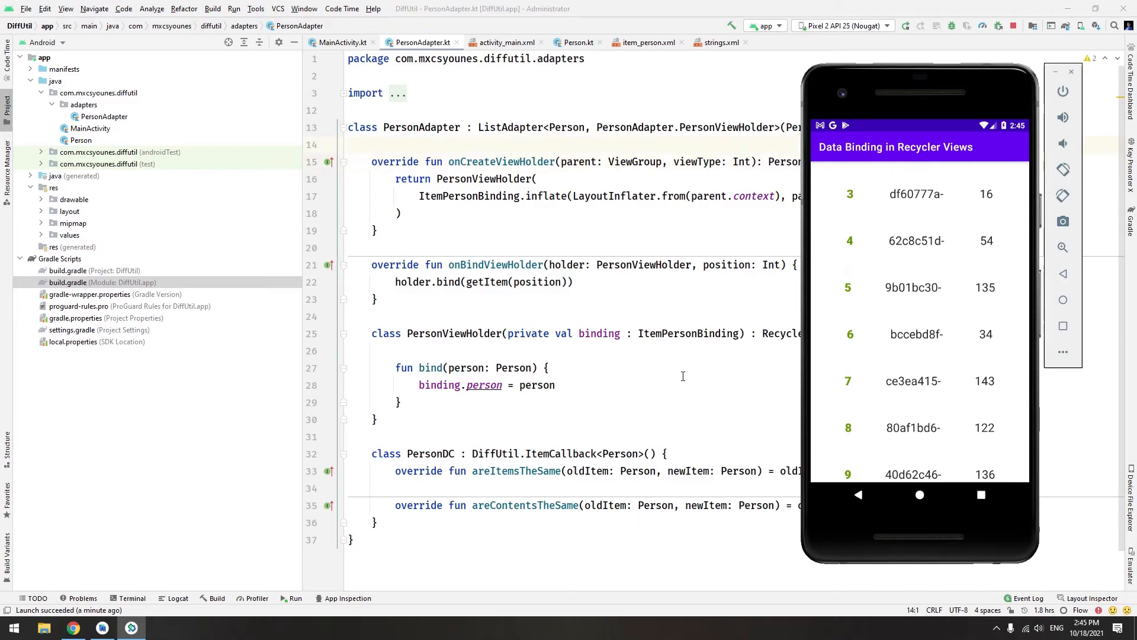